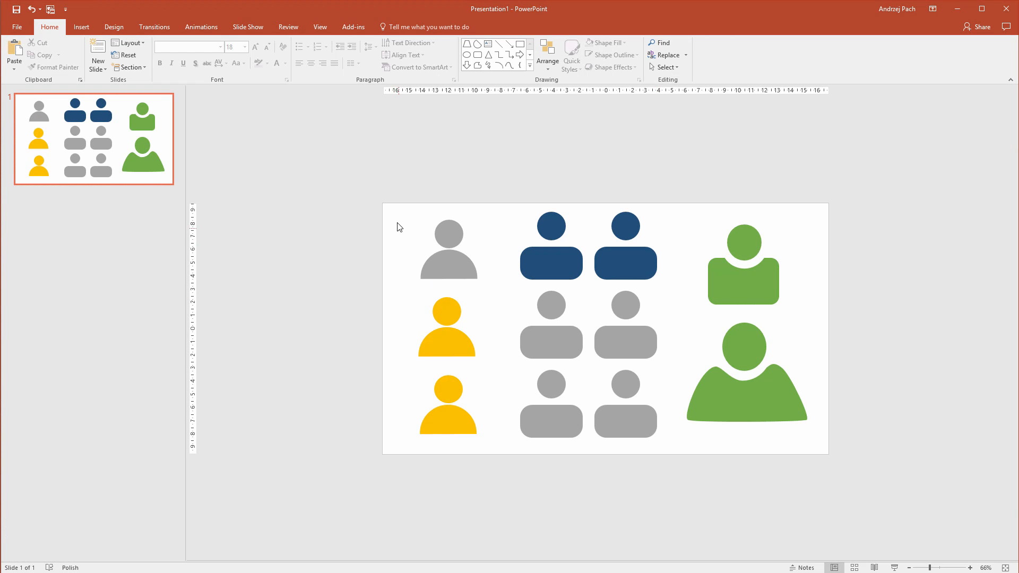
{"action": "mouse_move", "coordinate": [509, 245]}
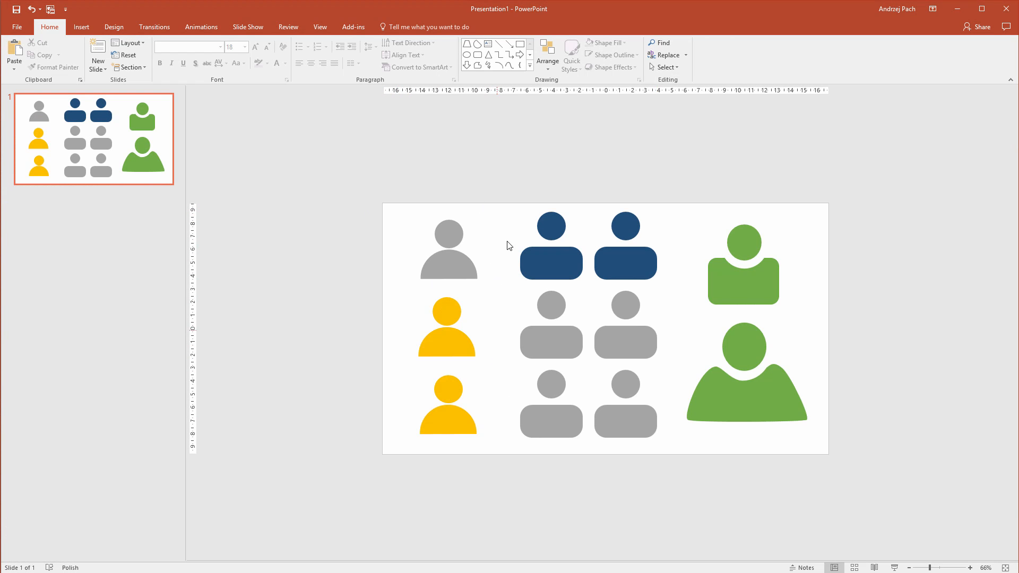
Step: Preview the grey half-circle and green sample person icons, then clear the selection
{"action": "left_click", "coordinate": [447, 251]}
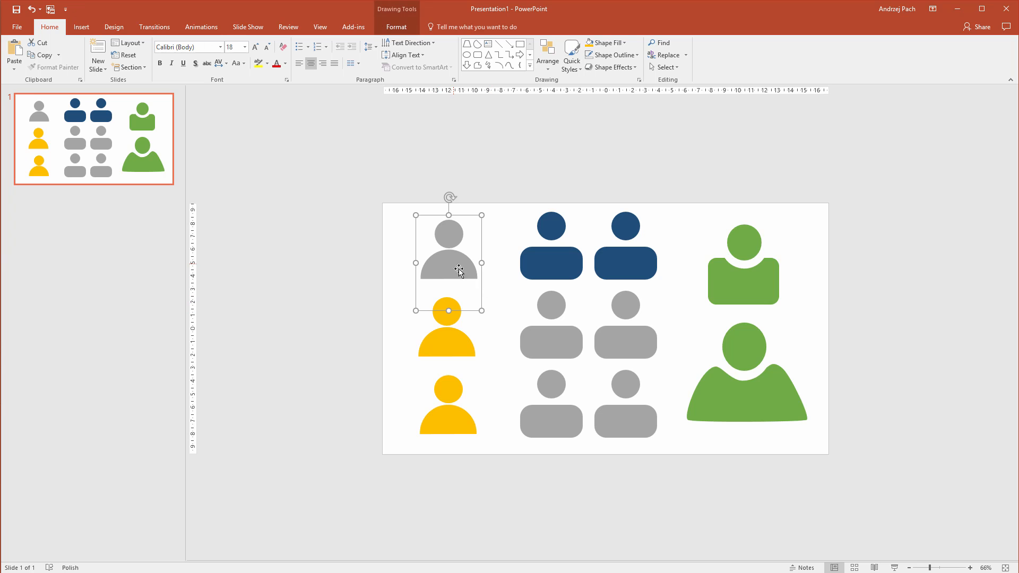
{"action": "left_click", "coordinate": [744, 264]}
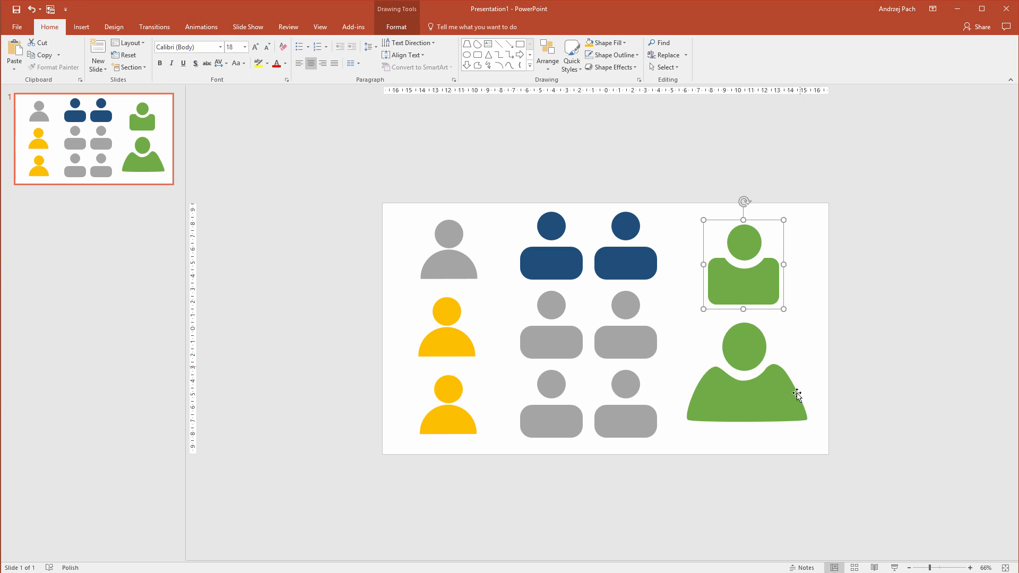
{"action": "left_click", "coordinate": [746, 377]}
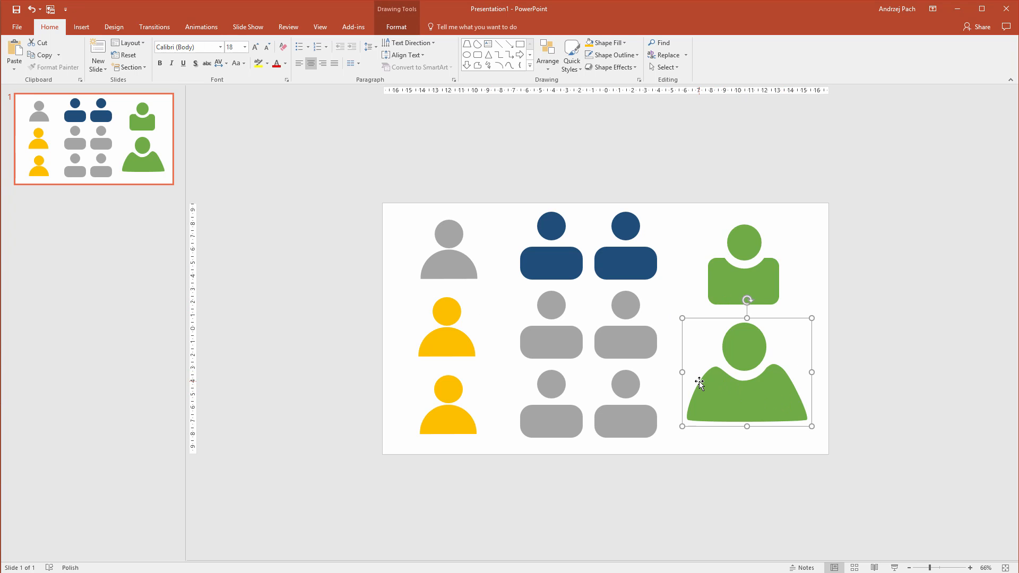
{"action": "mouse_move", "coordinate": [800, 387]}
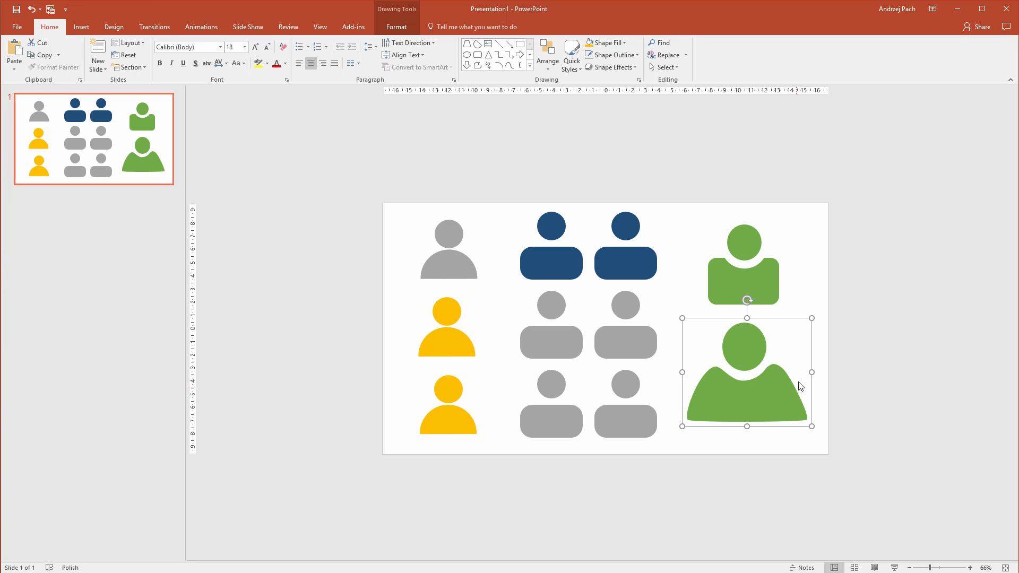
{"action": "left_click", "coordinate": [757, 169]}
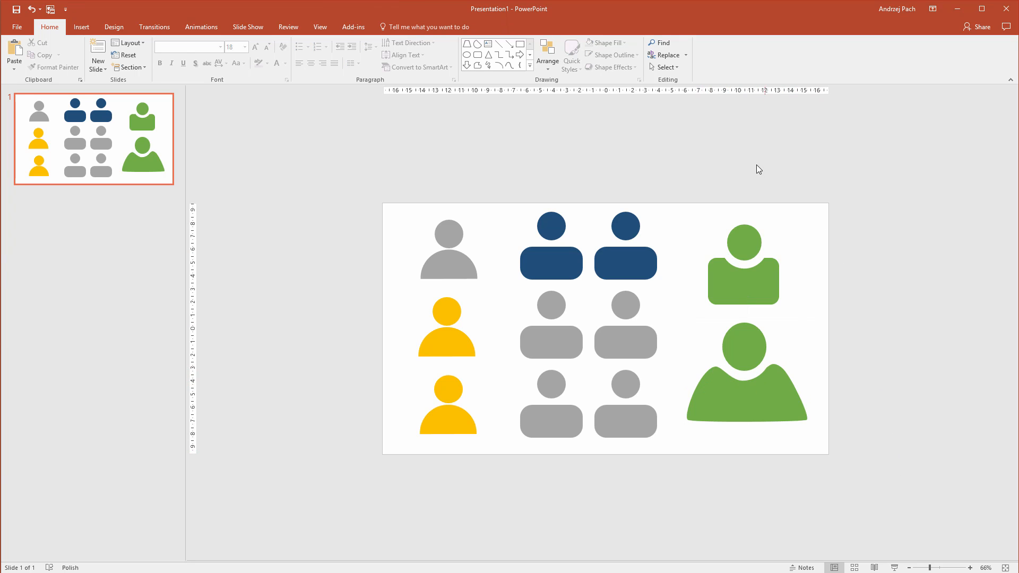
{"action": "mouse_move", "coordinate": [749, 167]}
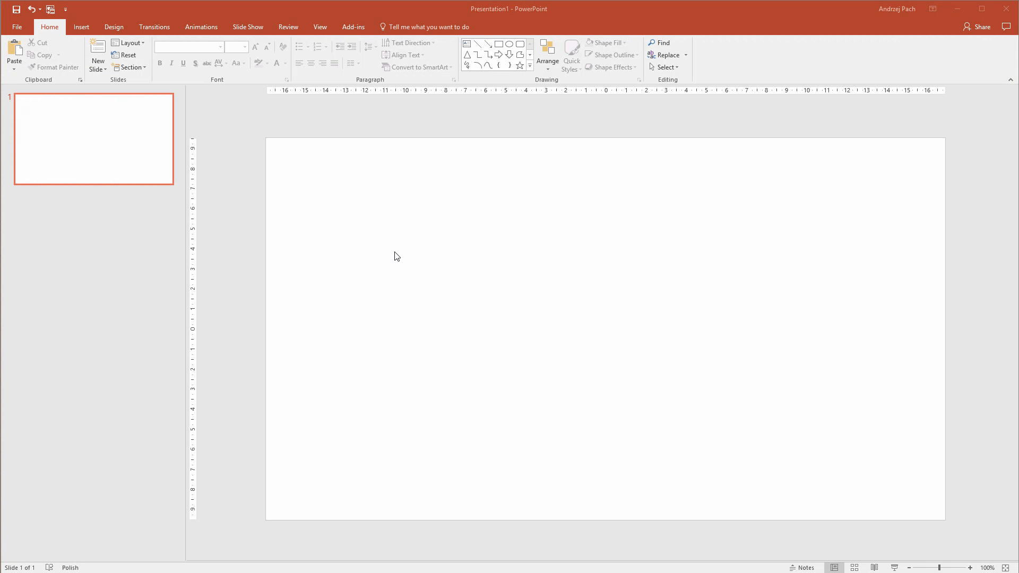
{"action": "mouse_move", "coordinate": [333, 206]}
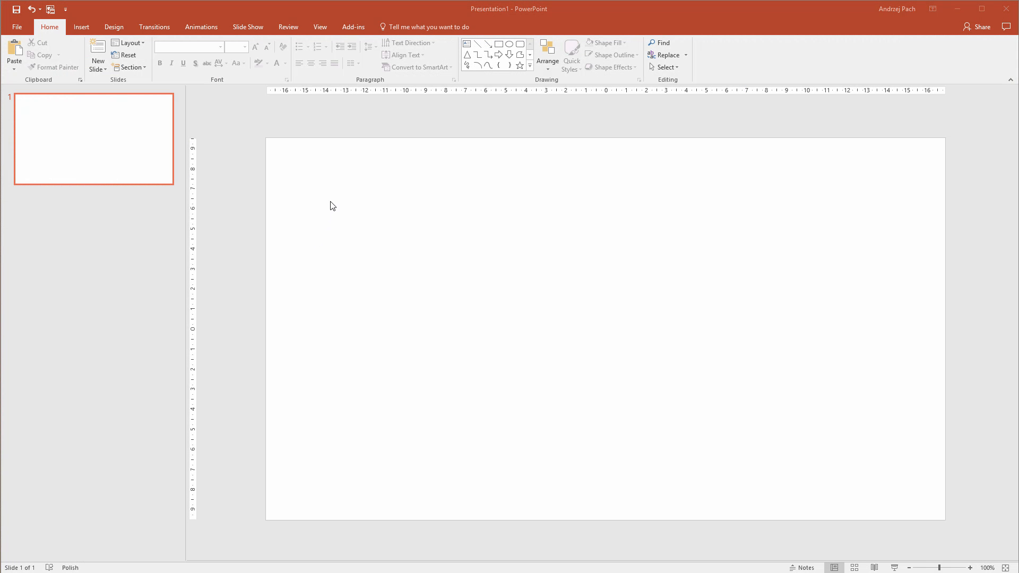
{"action": "mouse_move", "coordinate": [81, 27]}
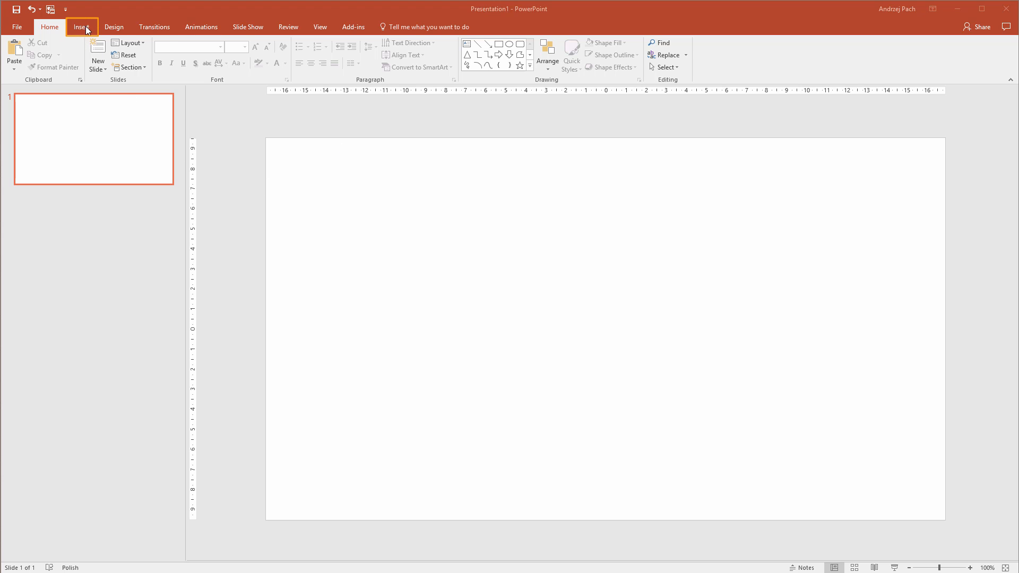
Step: Draw a Chord (partial-circle) shape on the slide and rotate its flat edge horizontal
{"action": "left_click", "coordinate": [80, 27]}
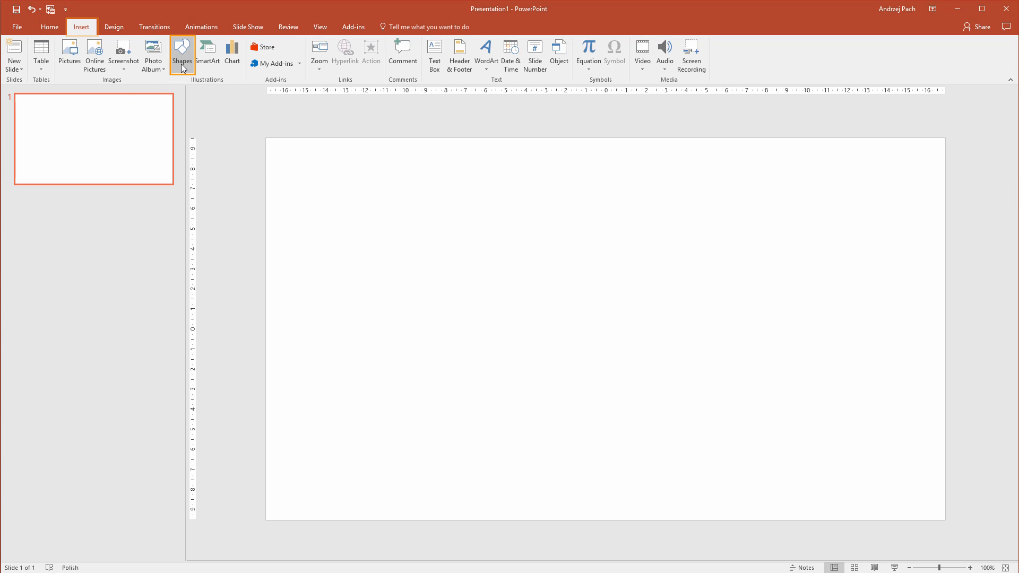
{"action": "left_click", "coordinate": [182, 54]}
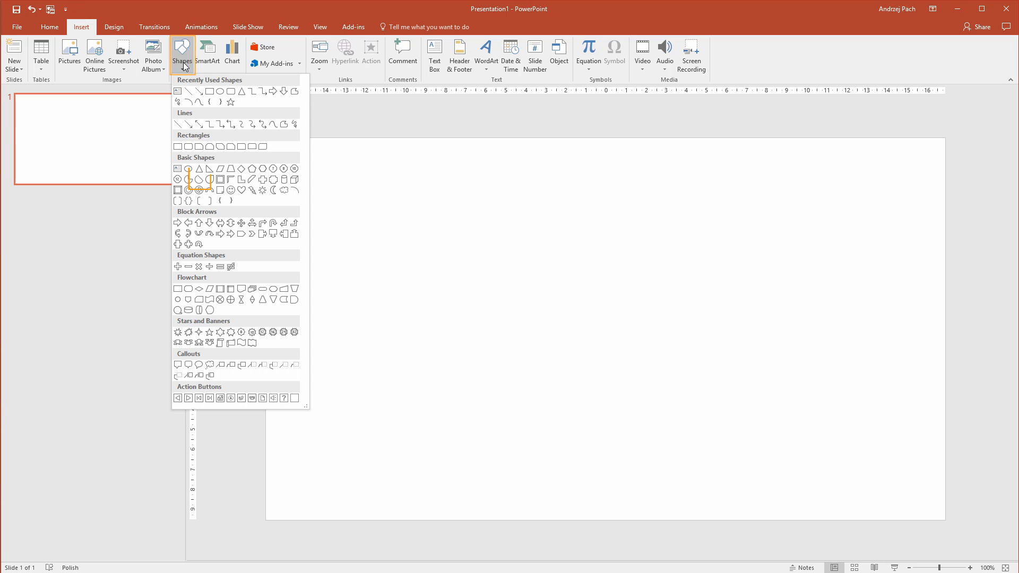
{"action": "left_click", "coordinate": [189, 169]}
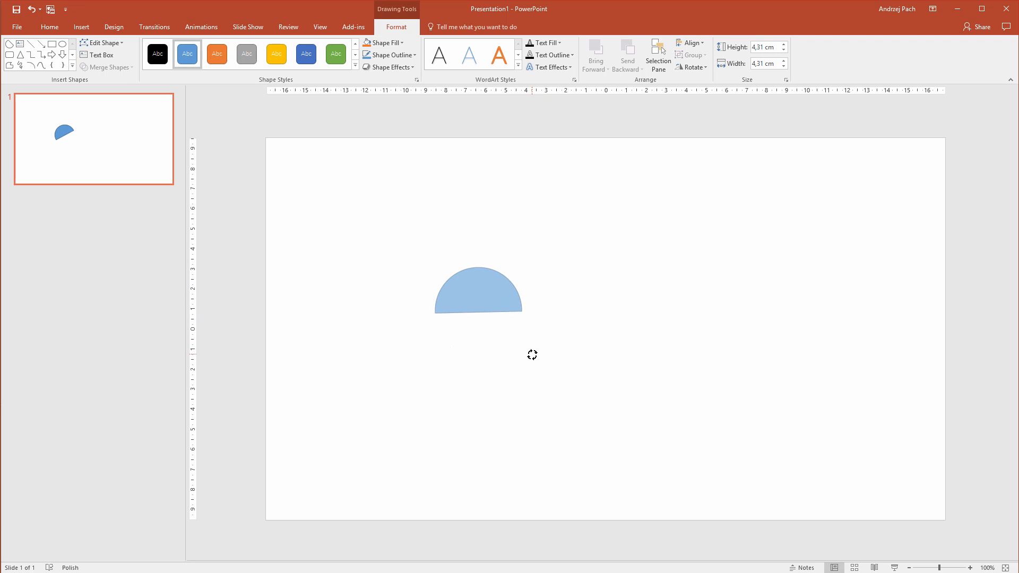
{"action": "left_click", "coordinate": [478, 289]}
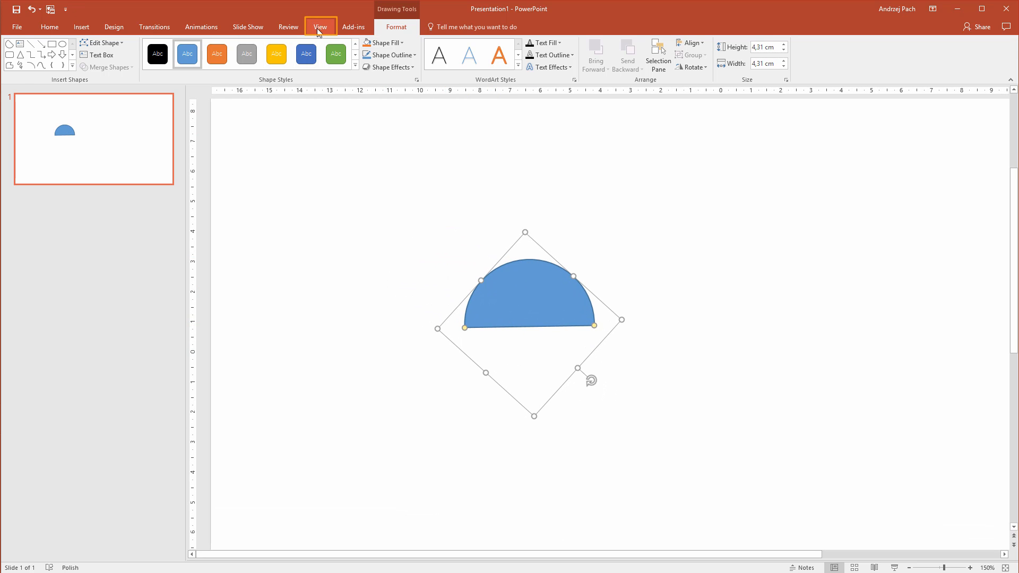
Step: Turn on alignment guides and rest the half-circle's flat edge on the horizontal guide
{"action": "left_click", "coordinate": [319, 27]}
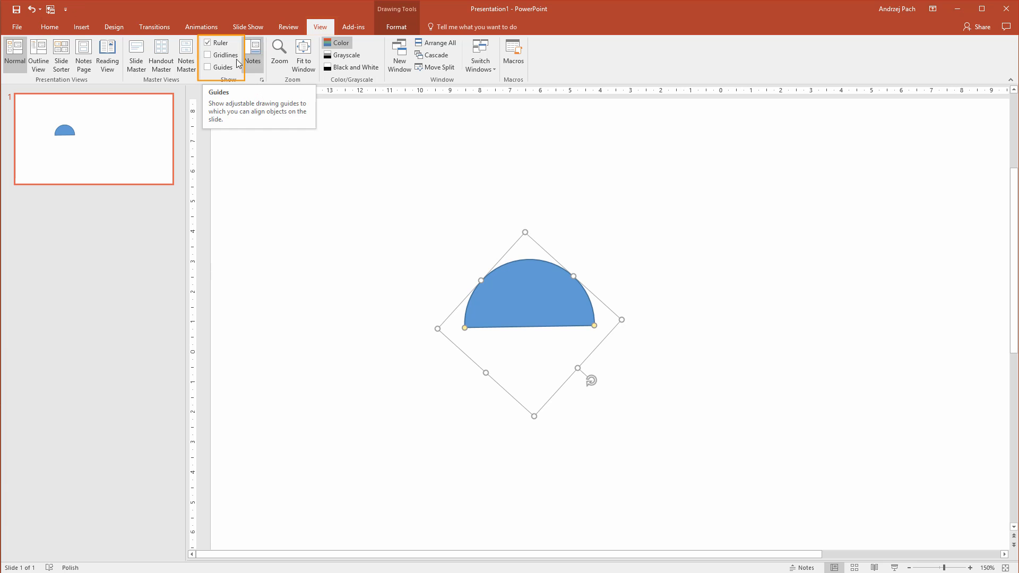
{"action": "left_click", "coordinate": [208, 67]}
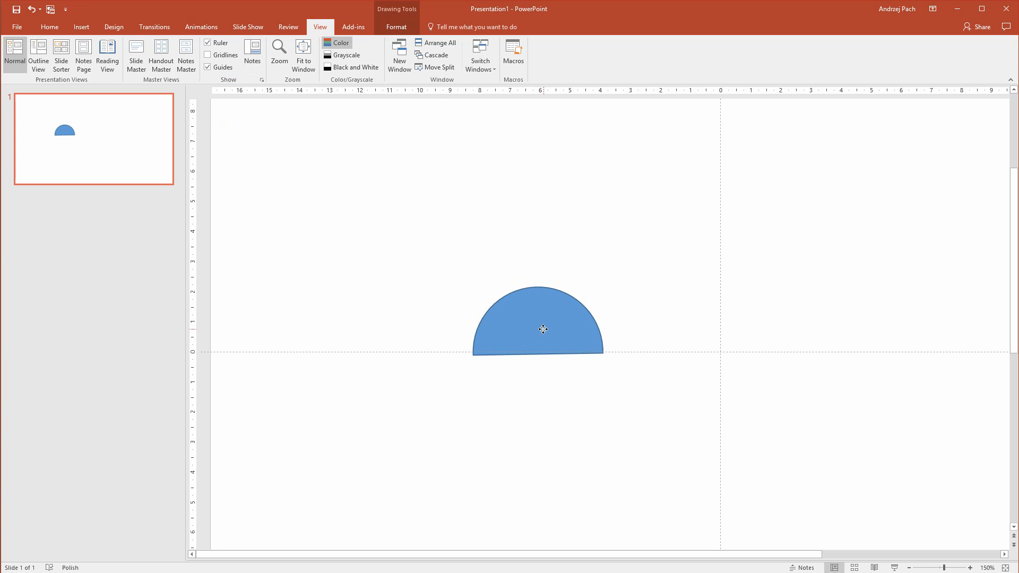
{"action": "left_click", "coordinate": [600, 408]}
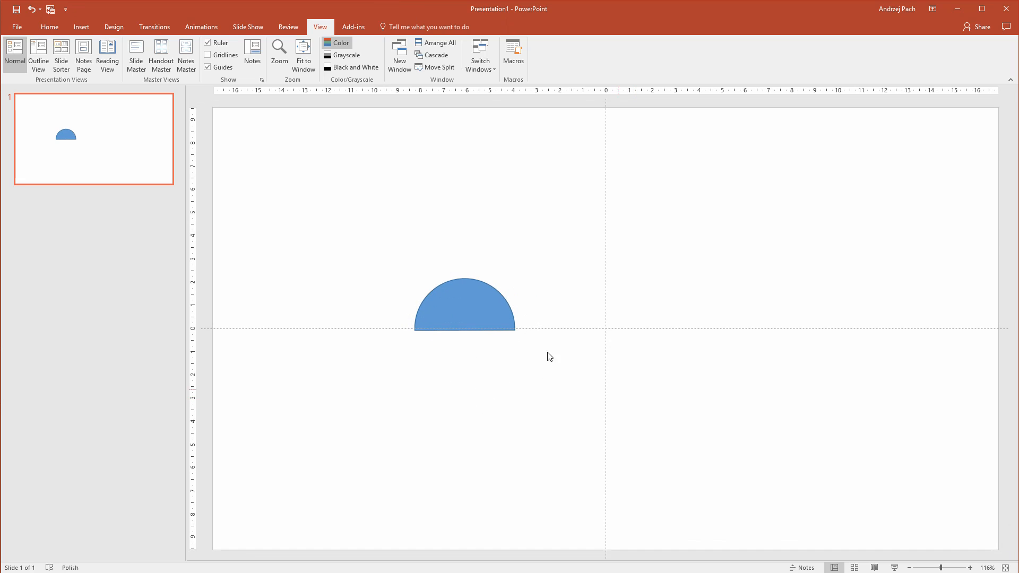
Step: Draw a circular head above the half-circle body and select both shapes together
{"action": "left_click", "coordinate": [80, 27]}
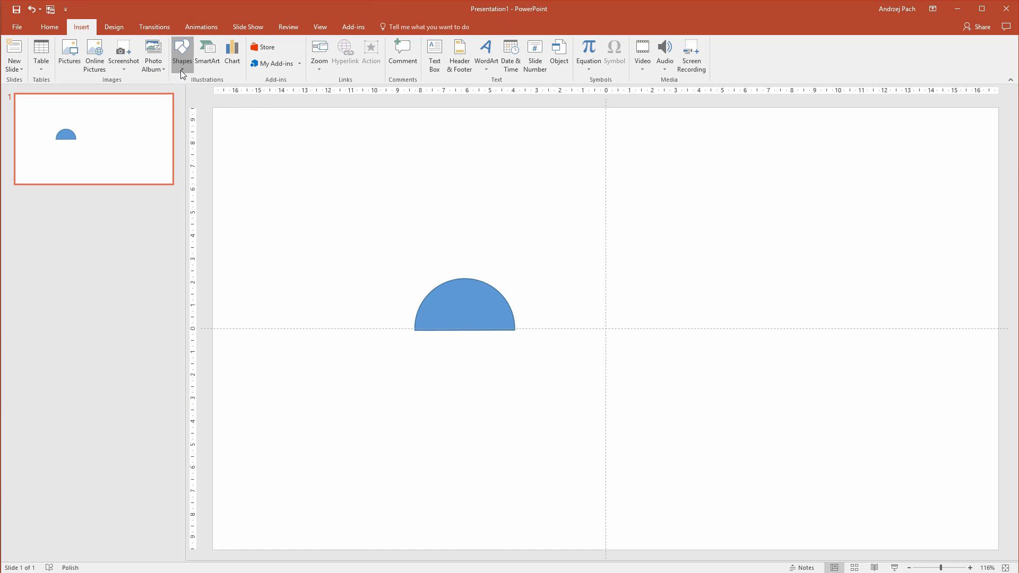
{"action": "left_click", "coordinate": [182, 53]}
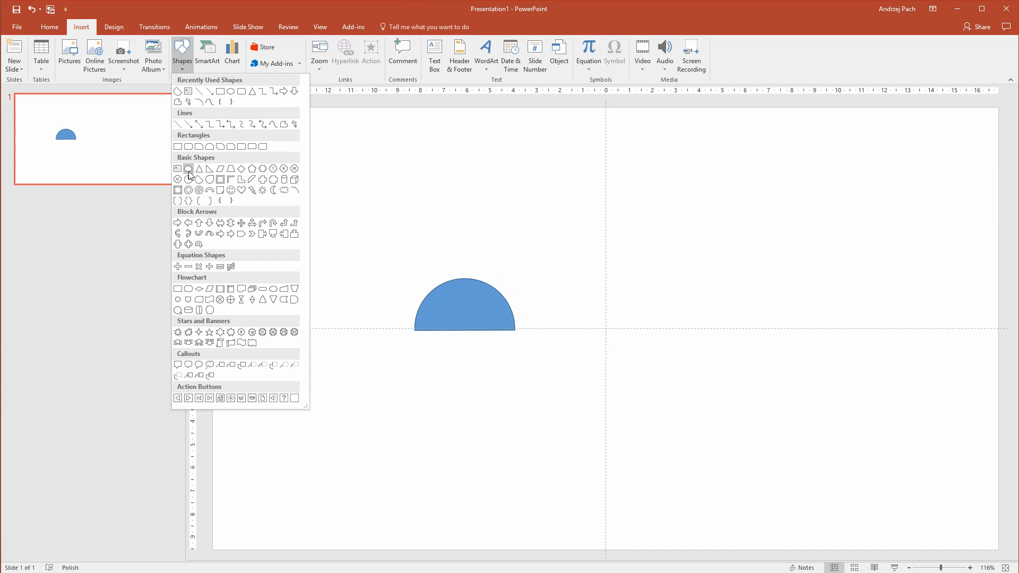
{"action": "left_click", "coordinate": [189, 169]}
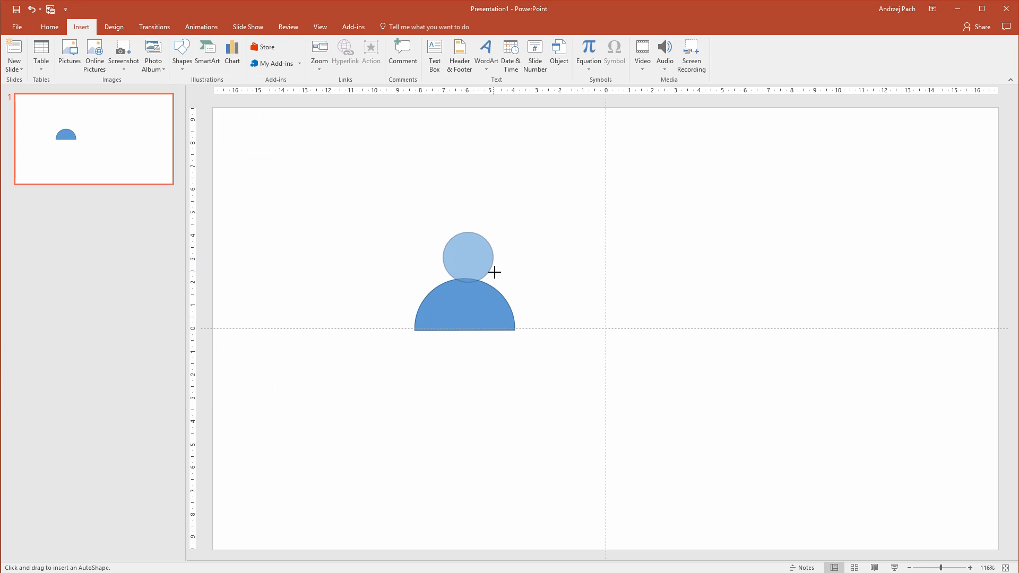
{"action": "left_click", "coordinate": [465, 250]}
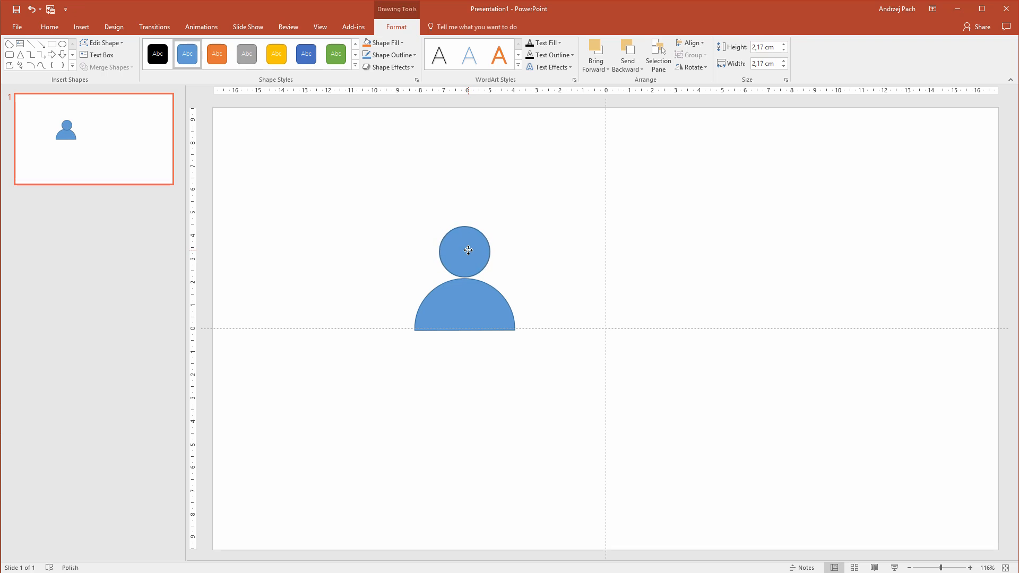
{"action": "left_click", "coordinate": [465, 299]}
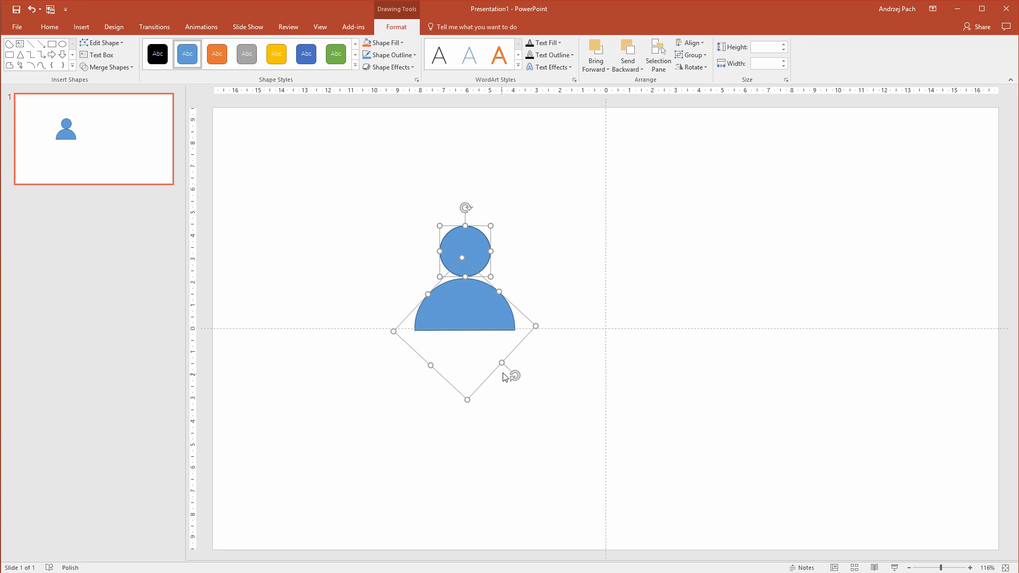
Step: Give the head and body a grey fill with no outline and group them as one icon
{"action": "left_click", "coordinate": [386, 54]}
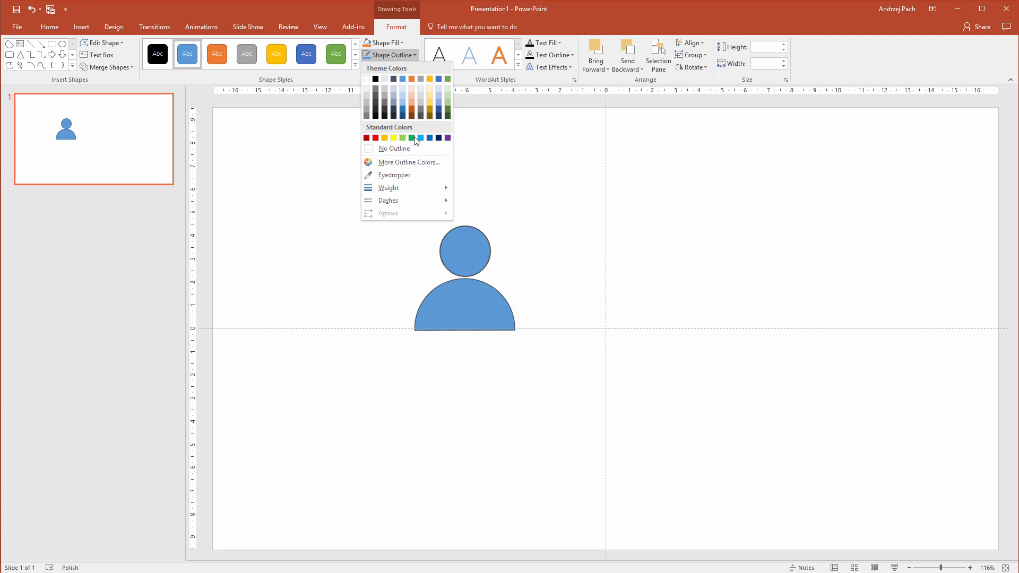
{"action": "left_click", "coordinate": [383, 43]}
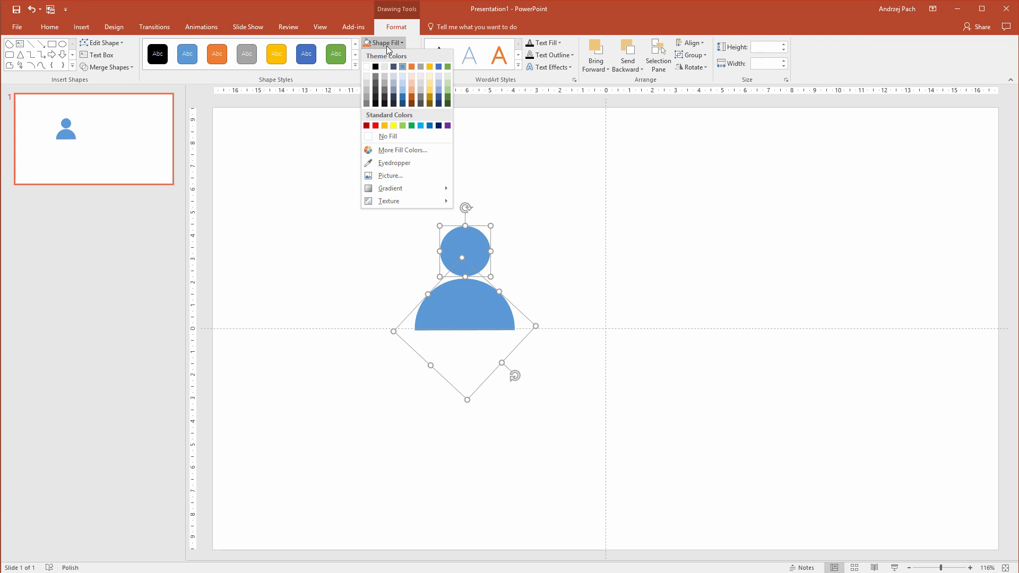
{"action": "left_click", "coordinate": [420, 66]}
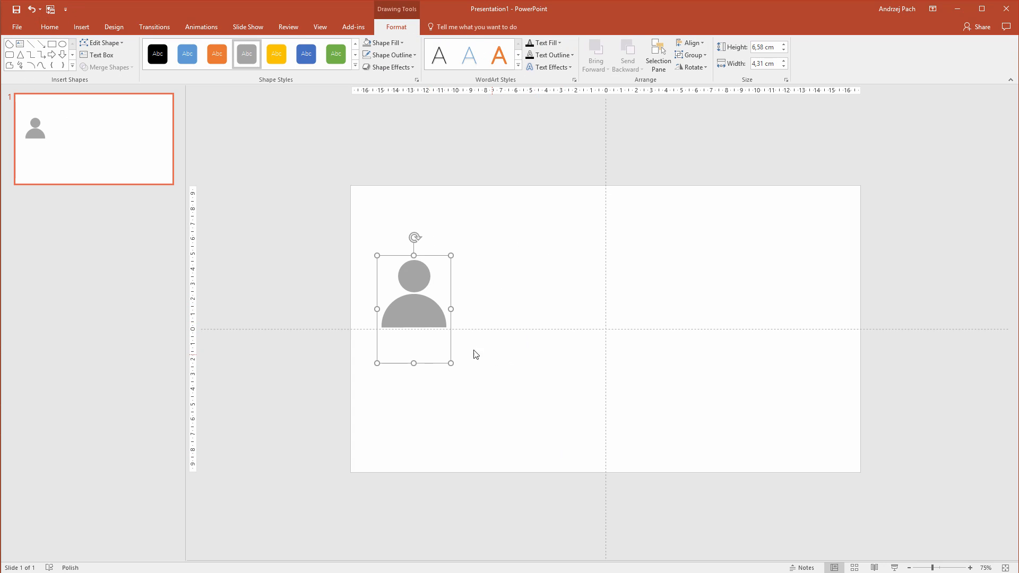
{"action": "left_click", "coordinate": [81, 27]}
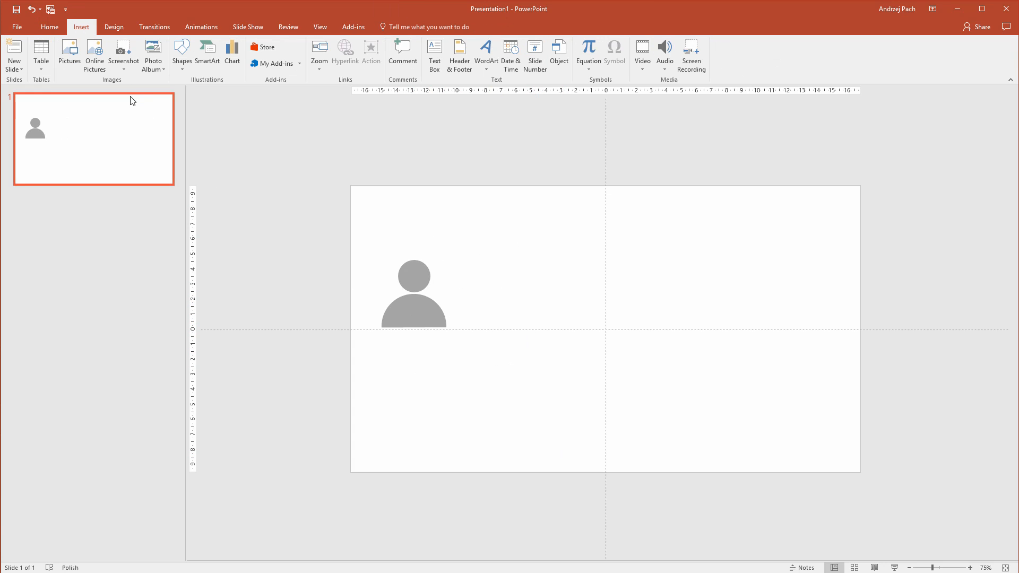
Step: Draw a rounded rectangle beside the icon and paste a copy of the grey head above it
{"action": "left_click", "coordinate": [182, 53]}
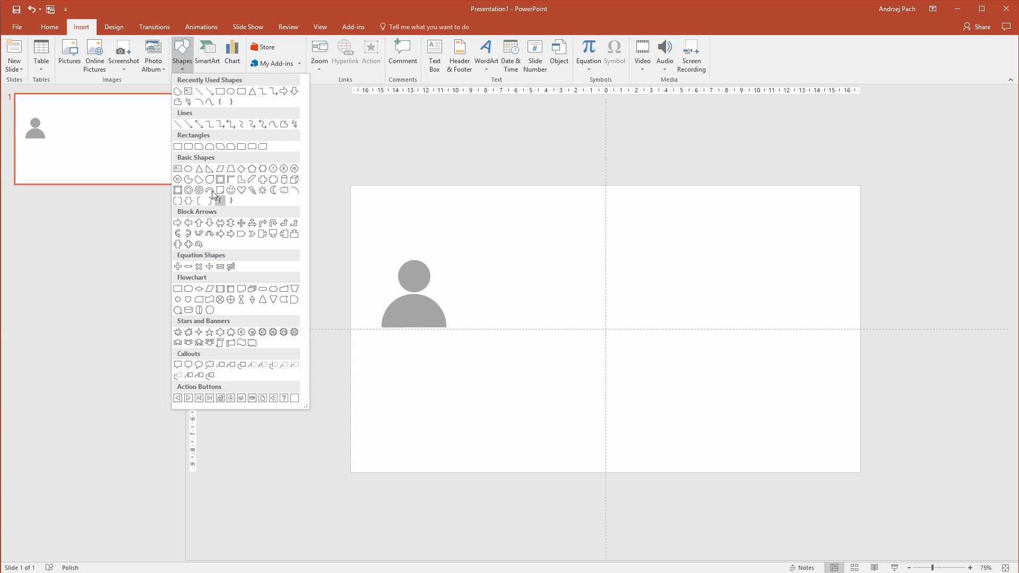
{"action": "mouse_move", "coordinate": [254, 242]}
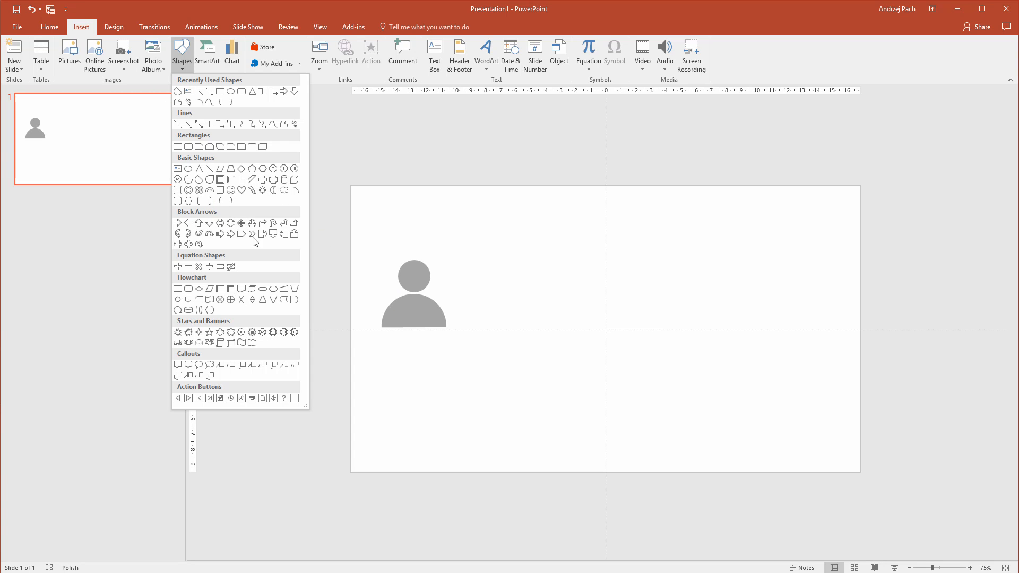
{"action": "mouse_move", "coordinate": [331, 289]}
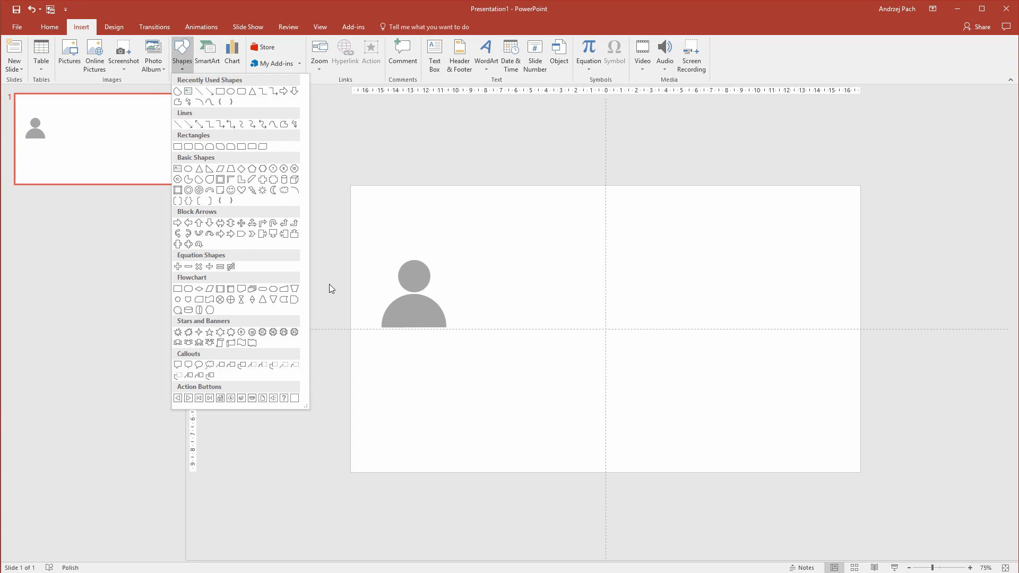
{"action": "mouse_move", "coordinate": [210, 145]}
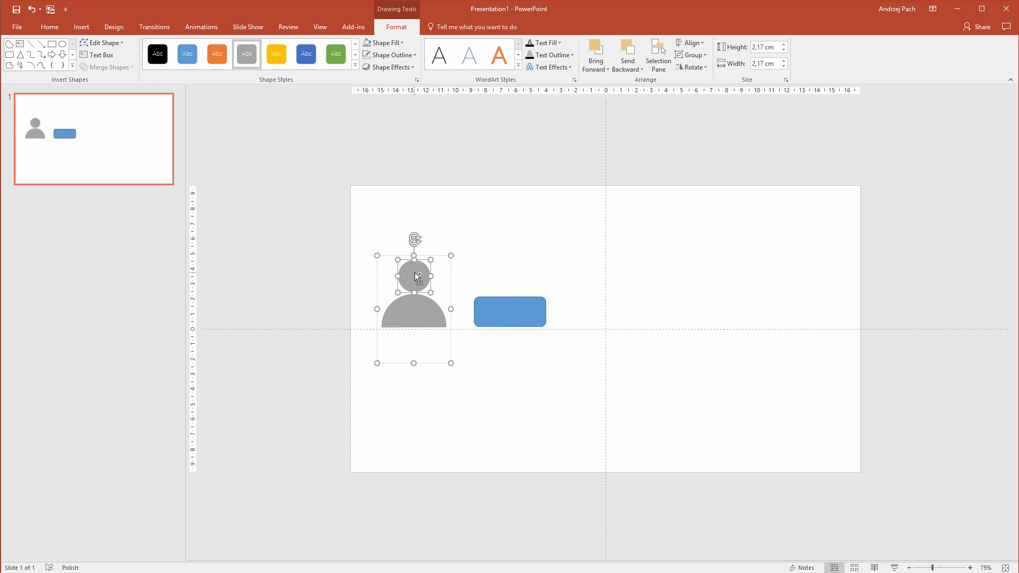
{"action": "key", "text": "ctrl+v"}
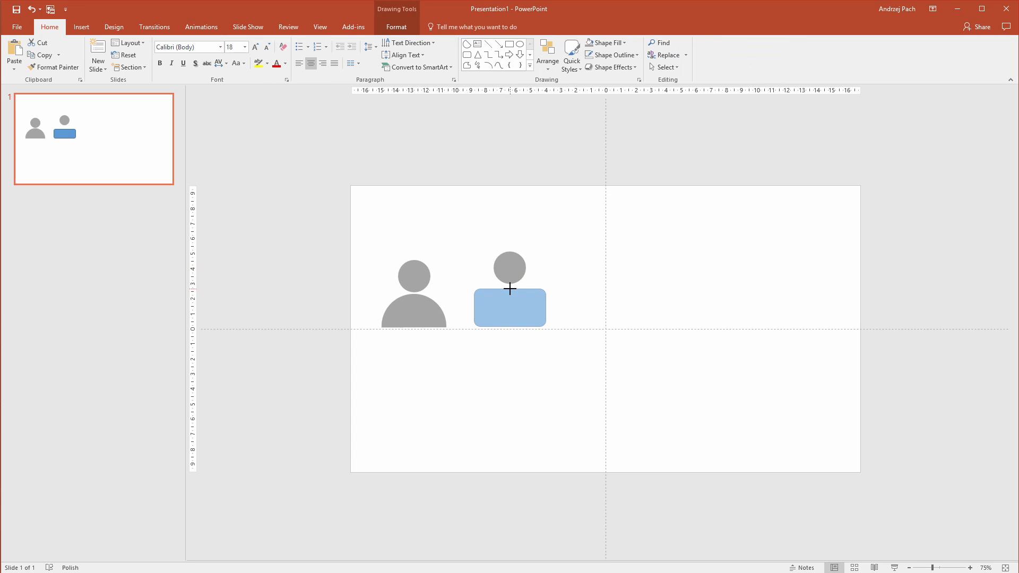
{"action": "left_click", "coordinate": [509, 307]}
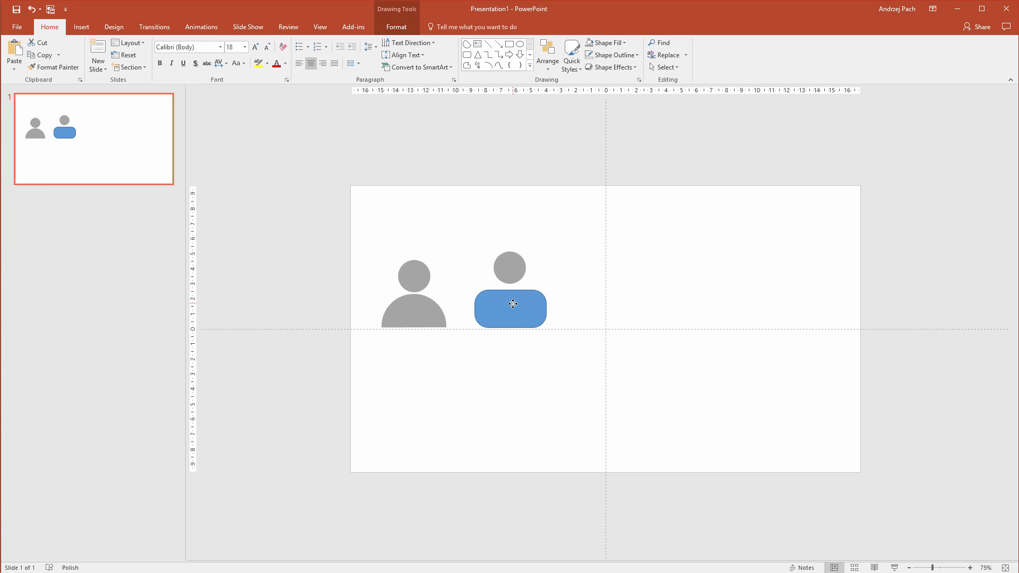
{"action": "left_click", "coordinate": [509, 268]}
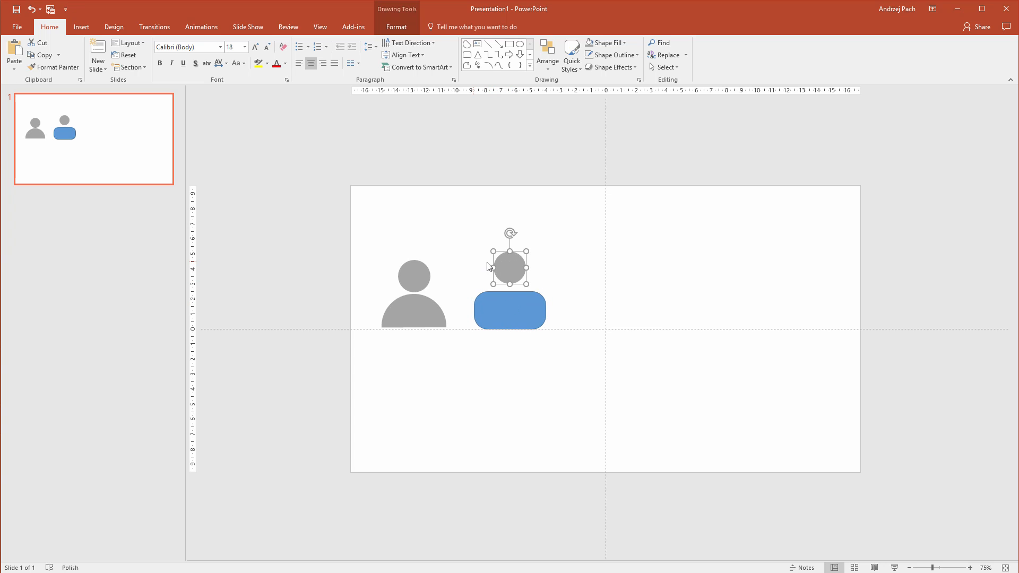
{"action": "mouse_move", "coordinate": [132, 201]}
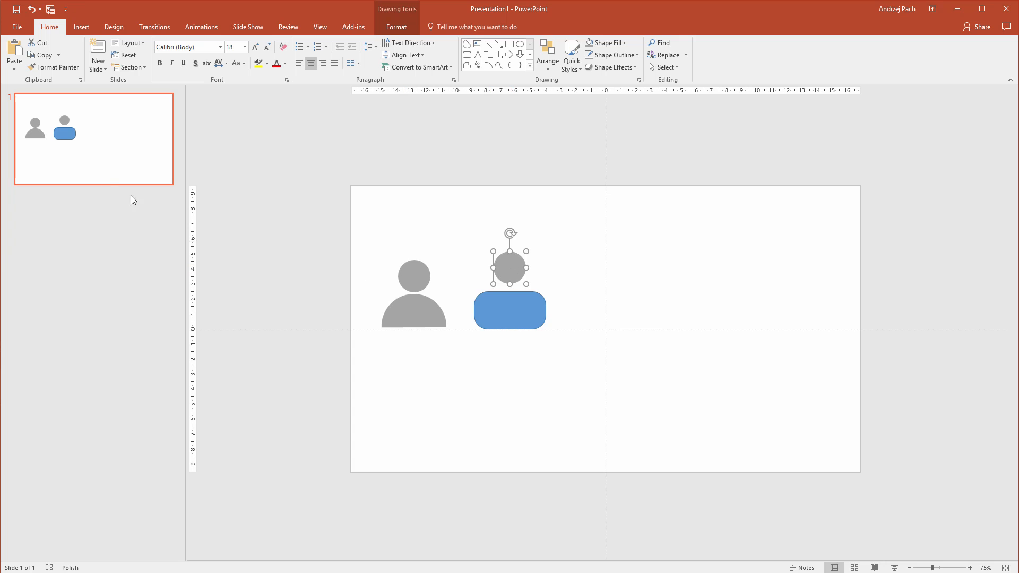
{"action": "mouse_move", "coordinate": [58, 68]}
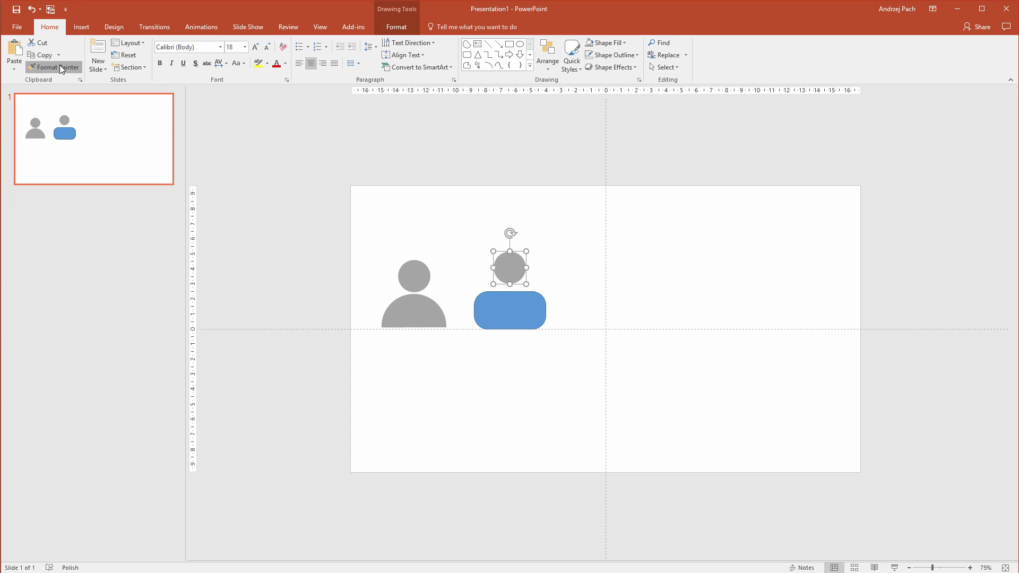
Step: Apply the head circle's grey formatting to the rounded rectangle with Format Painter
{"action": "left_click", "coordinate": [509, 310]}
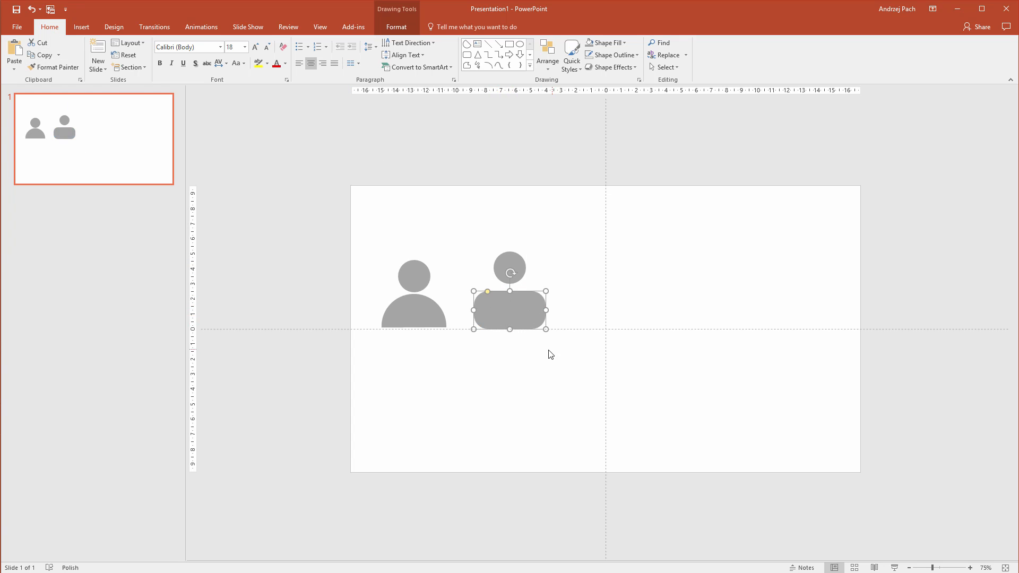
{"action": "left_click", "coordinate": [560, 384]}
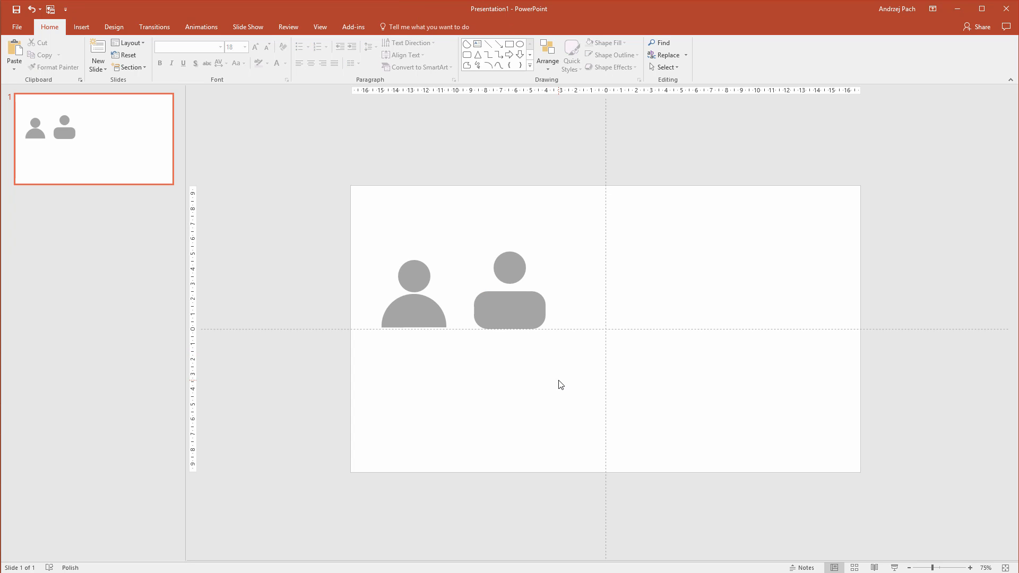
{"action": "mouse_move", "coordinate": [480, 412]}
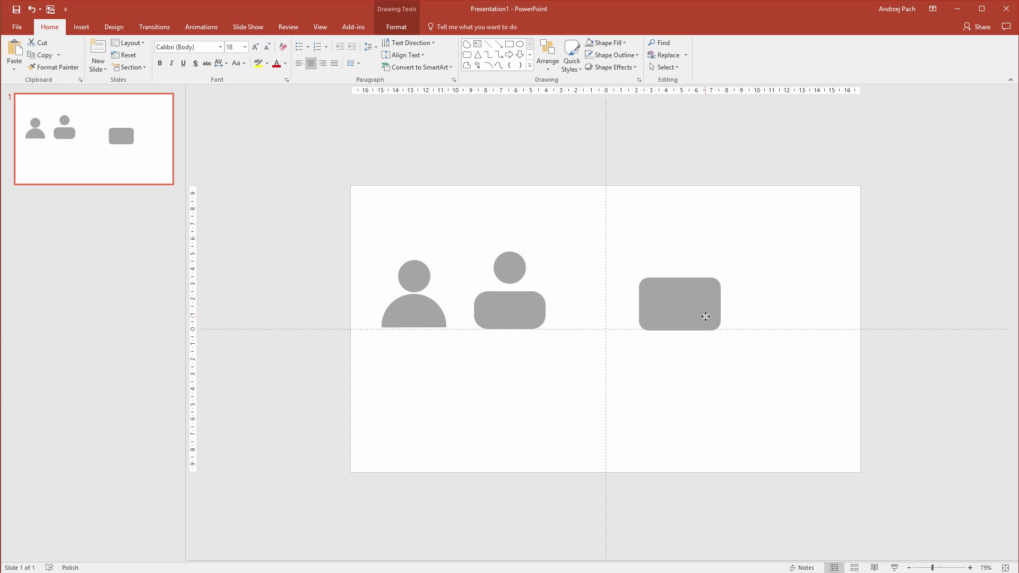
Step: Draw a larger rounded rectangle with a big circle overlapping its top and select both
{"action": "left_click", "coordinate": [510, 265]}
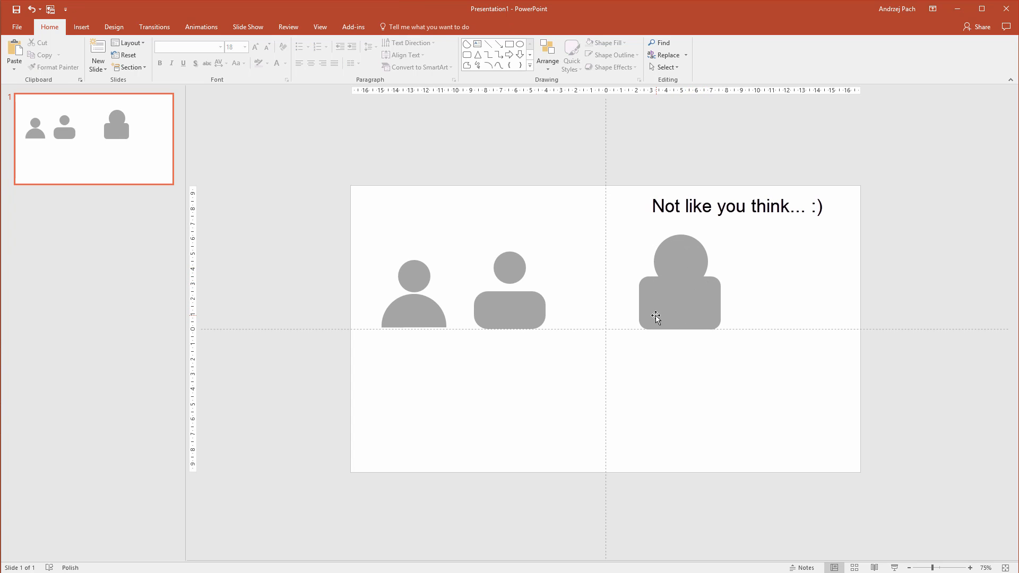
{"action": "left_click", "coordinate": [679, 302]}
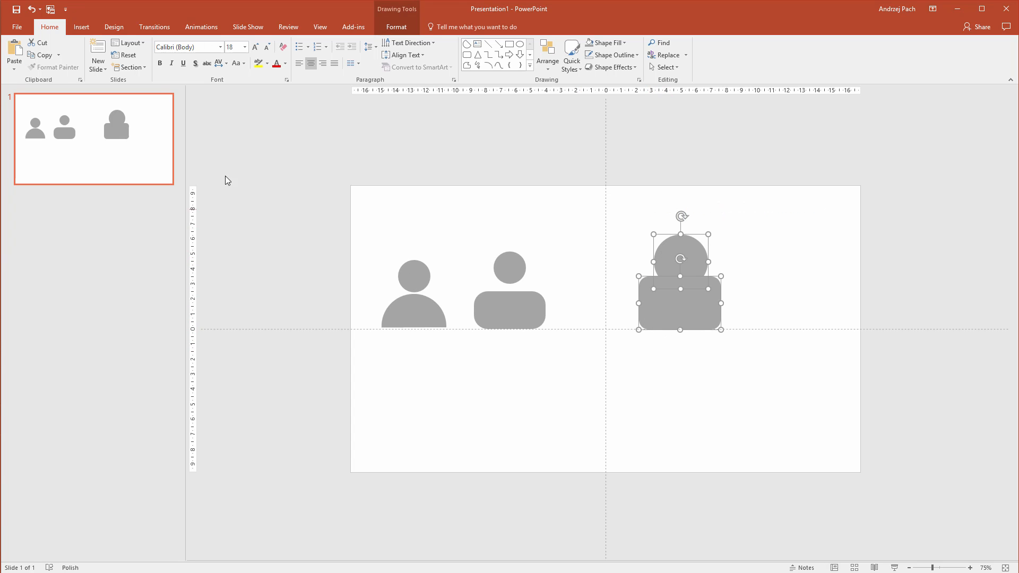
Step: Subtract the big circle from the body via Merge Shapes to cut a curved neck notch
{"action": "left_click", "coordinate": [396, 26]}
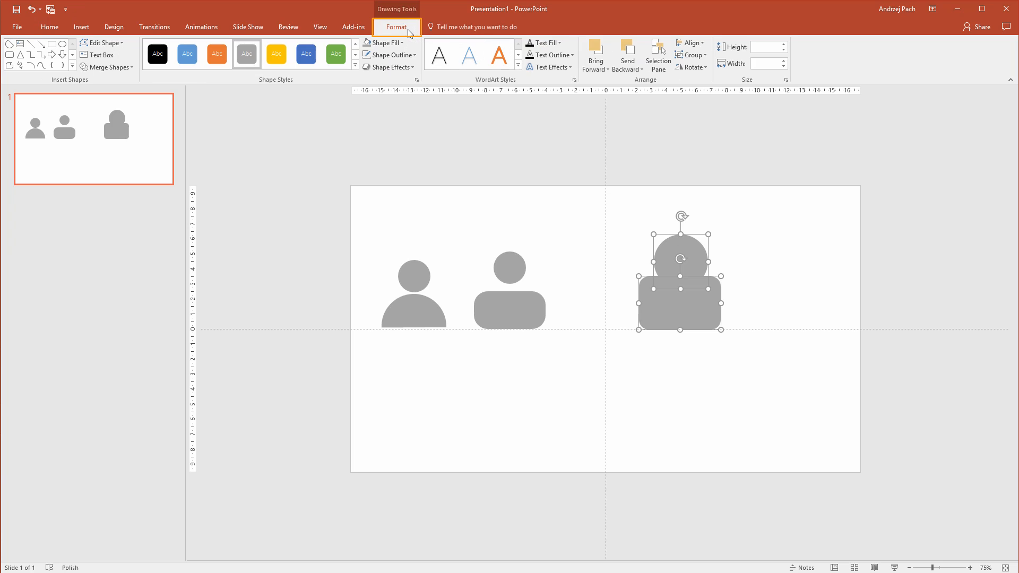
{"action": "left_click", "coordinate": [107, 67]}
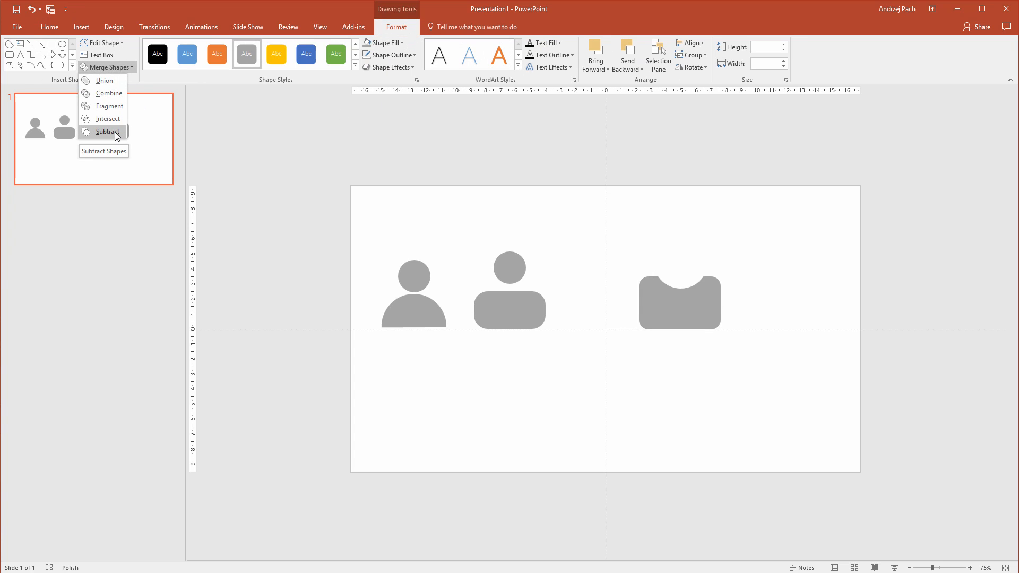
{"action": "left_click", "coordinate": [106, 131]}
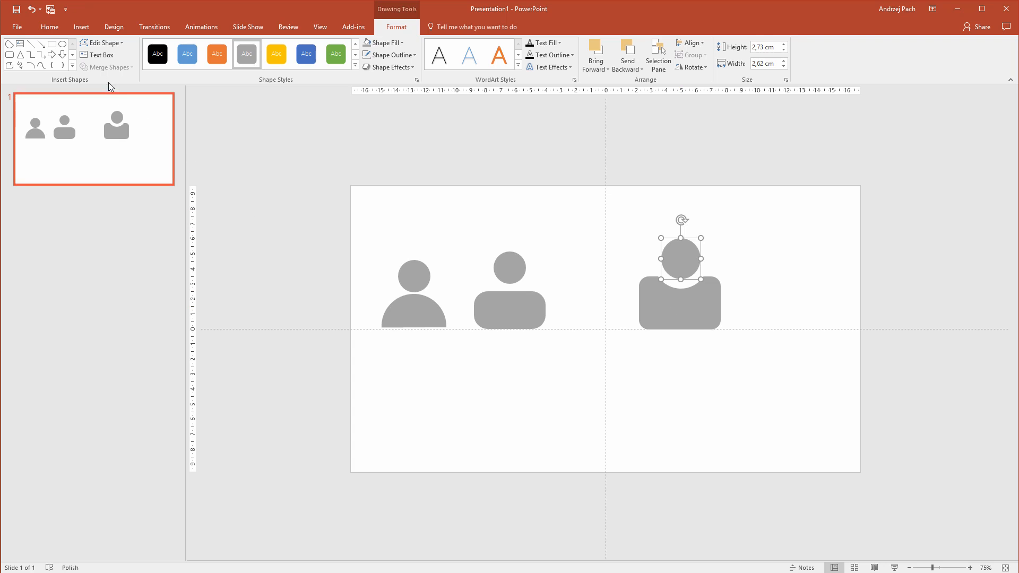
{"action": "mouse_move", "coordinate": [663, 326]}
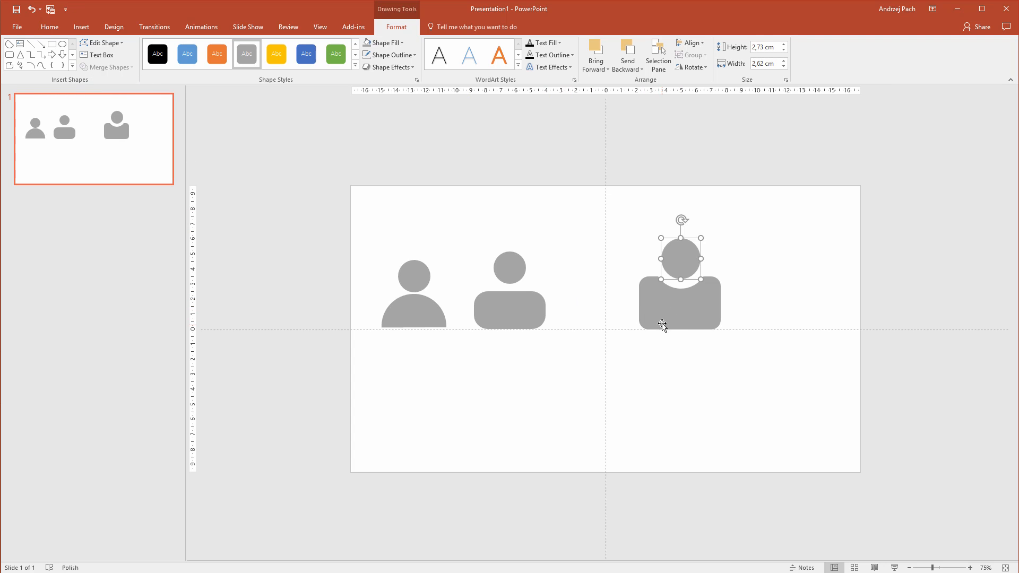
{"action": "left_click", "coordinate": [106, 67]}
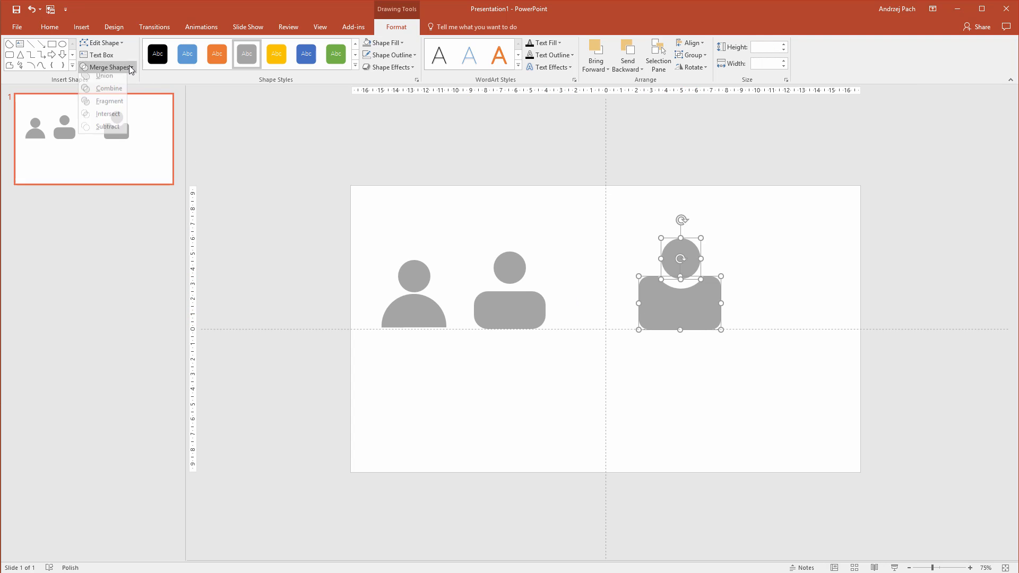
{"action": "left_click", "coordinate": [104, 77]}
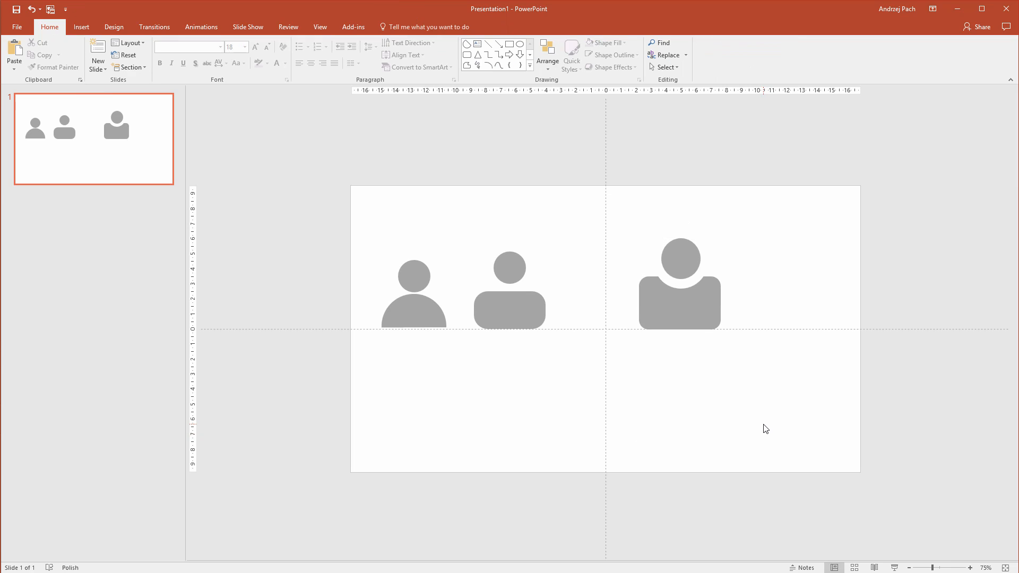
{"action": "mouse_move", "coordinate": [735, 421]}
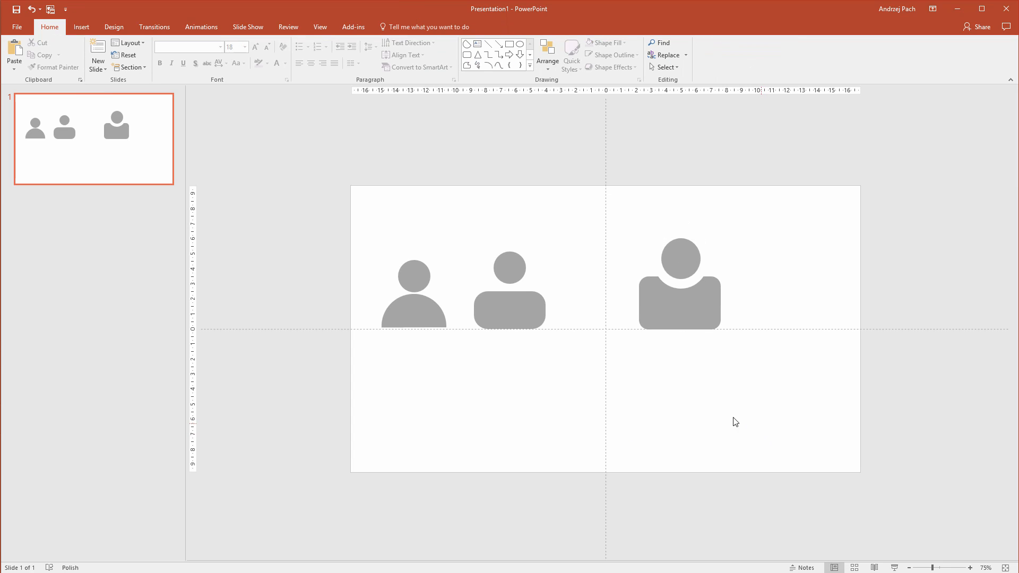
{"action": "mouse_move", "coordinate": [294, 173]}
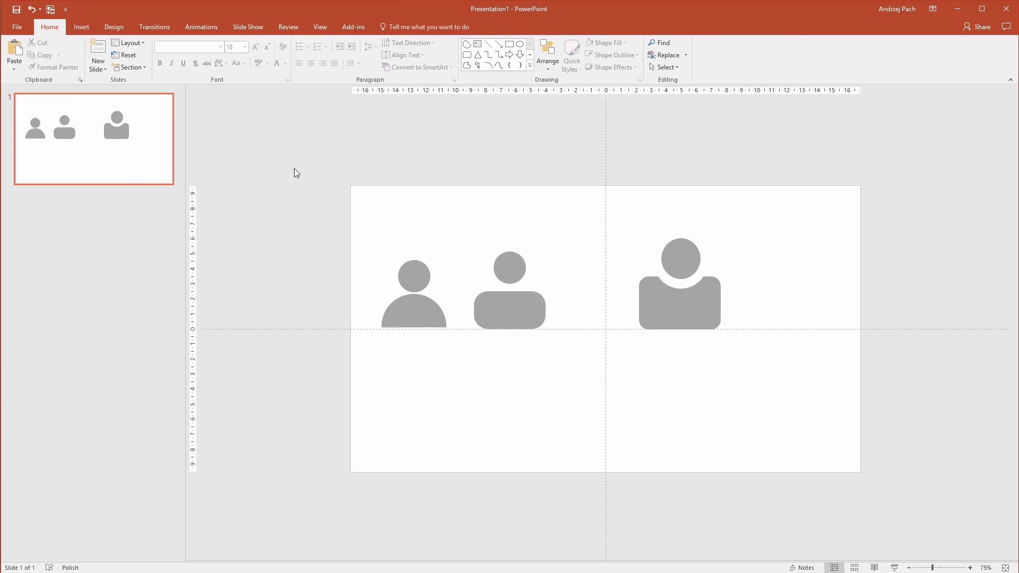
{"action": "mouse_move", "coordinate": [309, 179]}
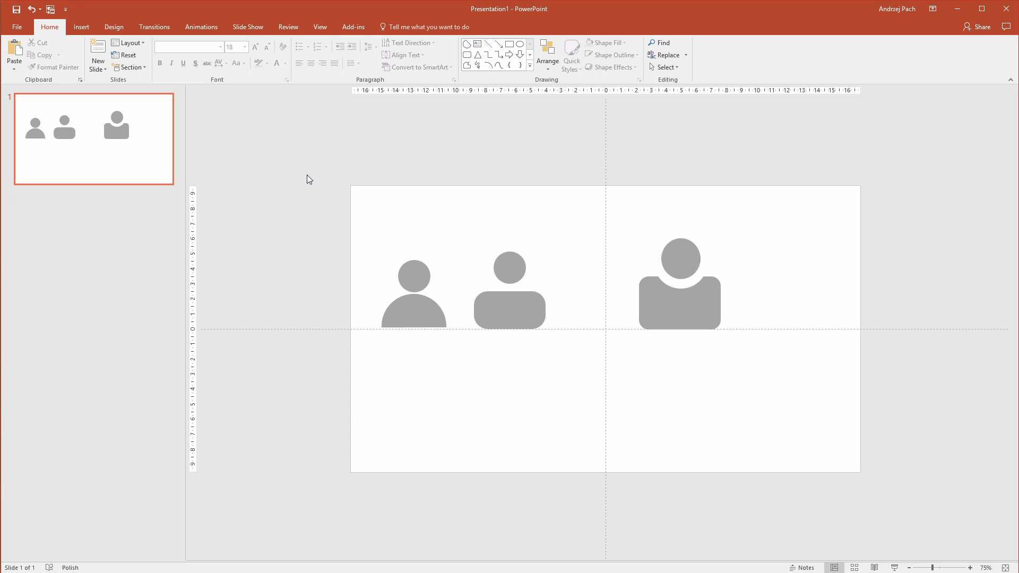
Step: Choose the Trapezoid shape from the gallery to draw below the person icons
{"action": "left_click", "coordinate": [80, 26]}
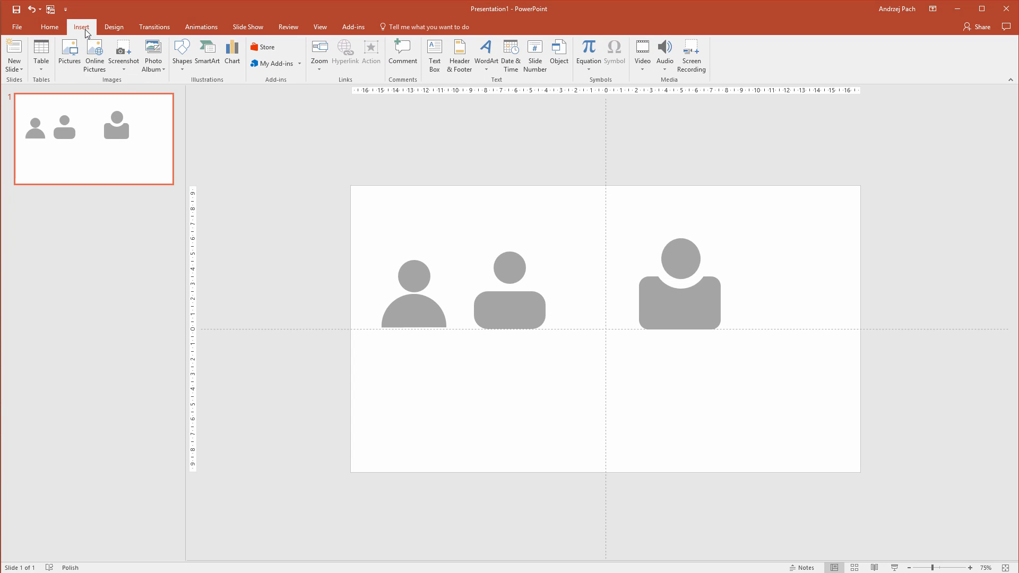
{"action": "left_click", "coordinate": [182, 52]}
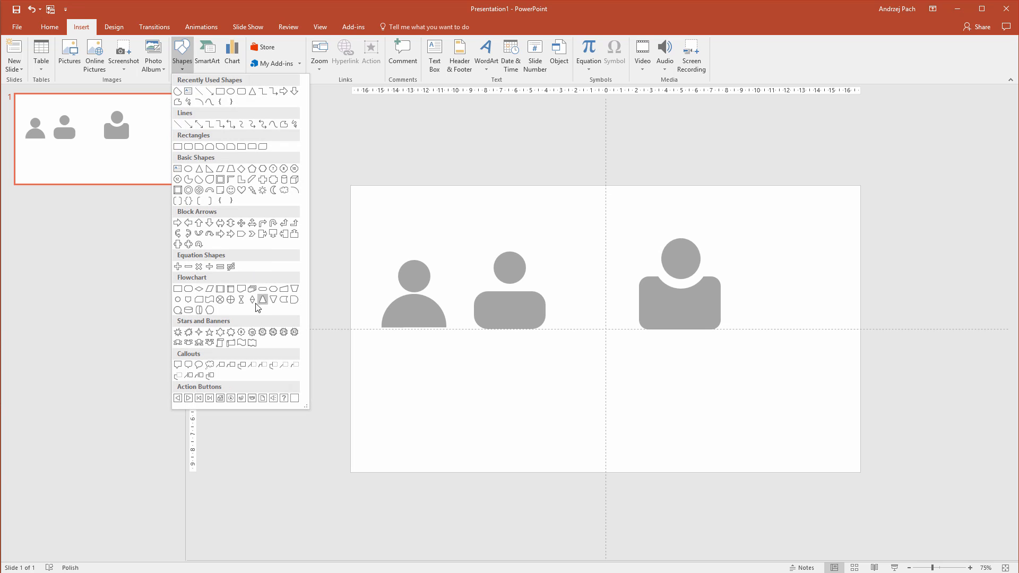
{"action": "mouse_move", "coordinate": [231, 169]}
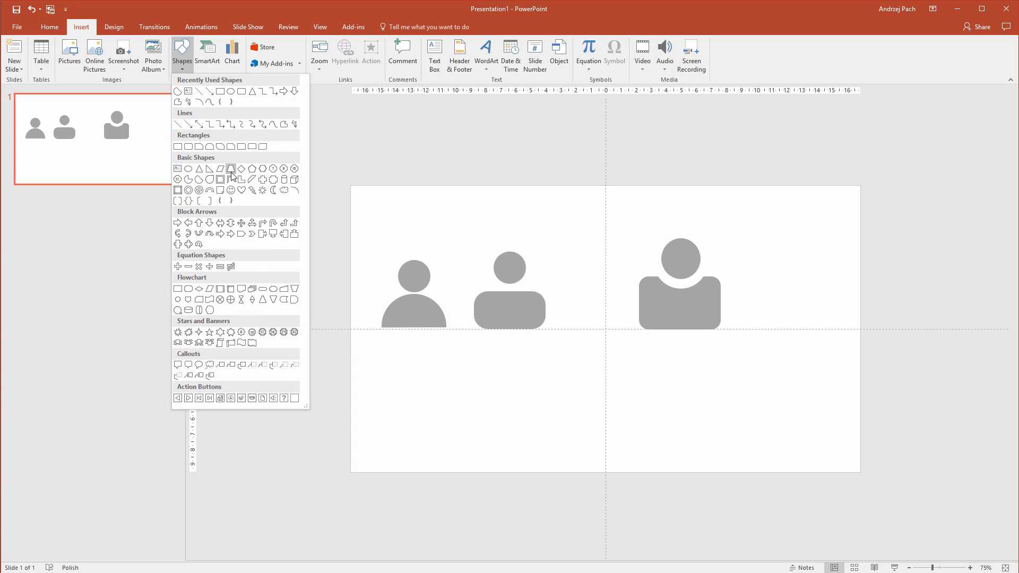
{"action": "left_click", "coordinate": [231, 169]}
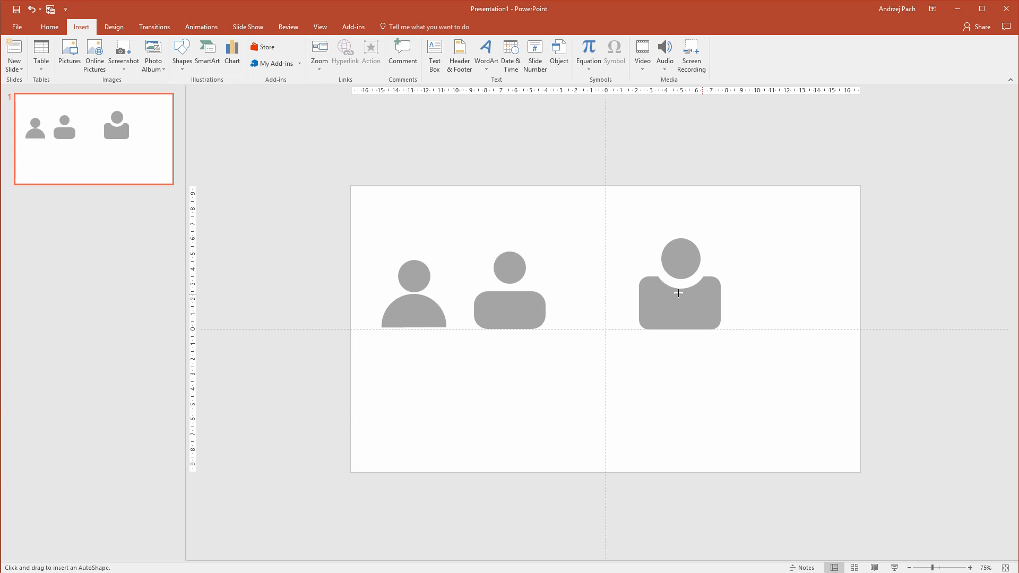
{"action": "mouse_move", "coordinate": [365, 419]}
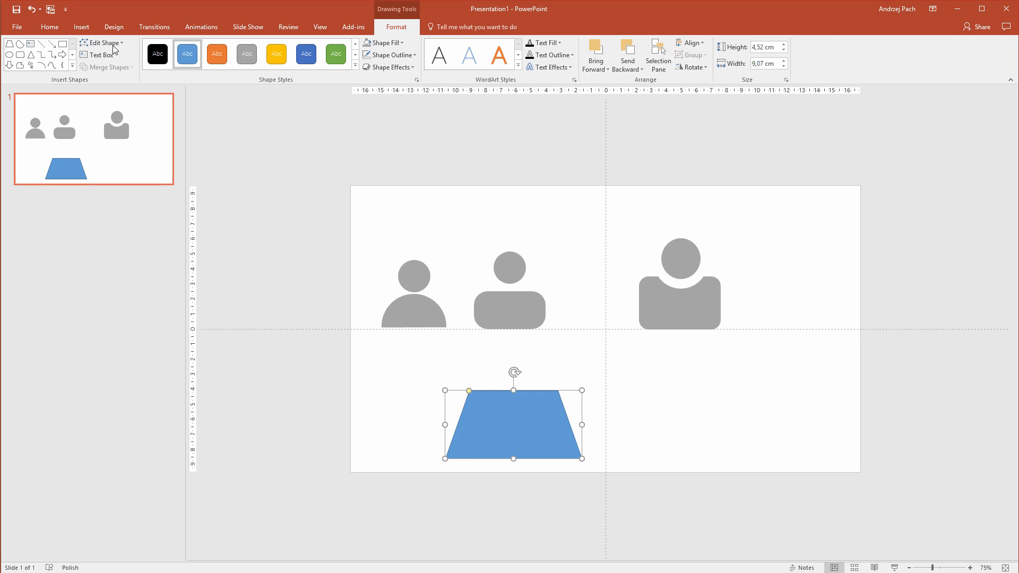
Step: Smooth the trapezoid's two top corner points via Edit Points to form rounded shoulders
{"action": "left_click", "coordinate": [103, 42]}
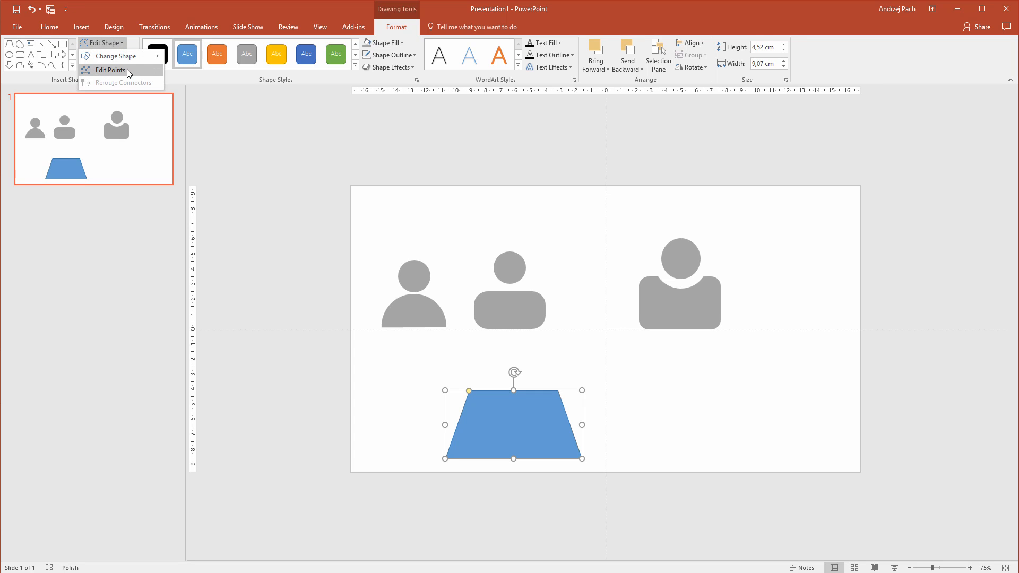
{"action": "left_click", "coordinate": [109, 70]}
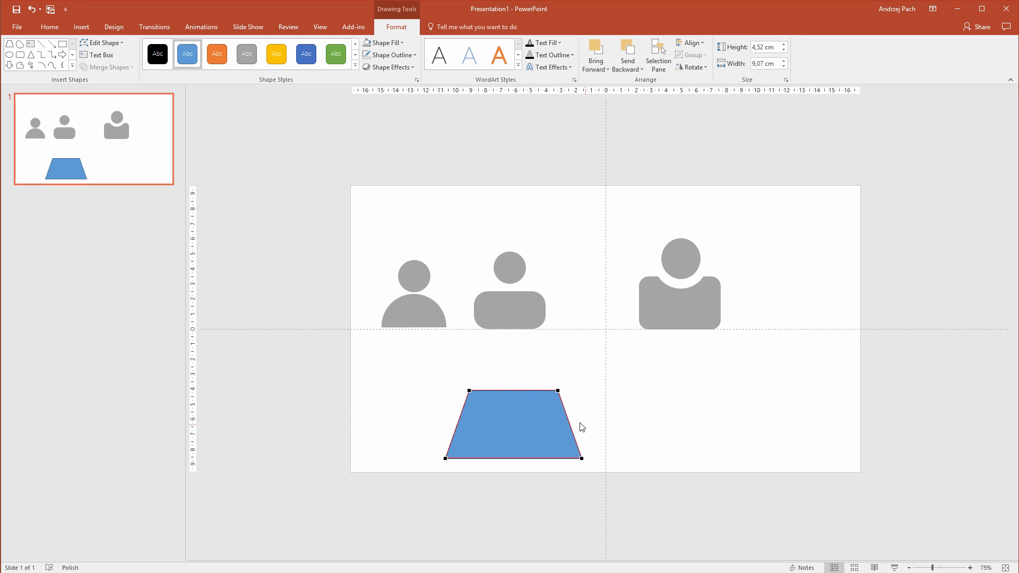
{"action": "mouse_move", "coordinate": [472, 388]}
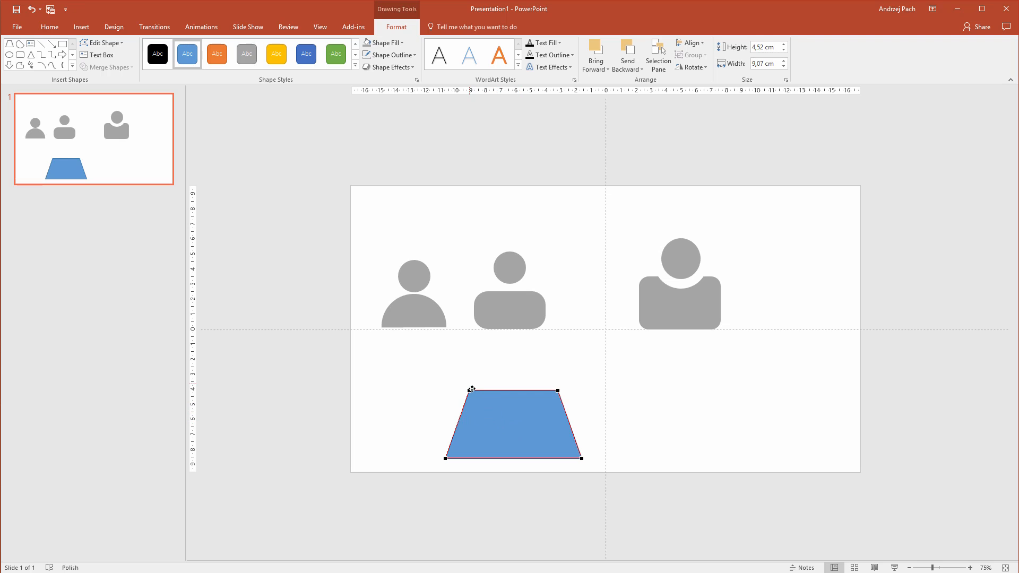
{"action": "right_click", "coordinate": [471, 388]}
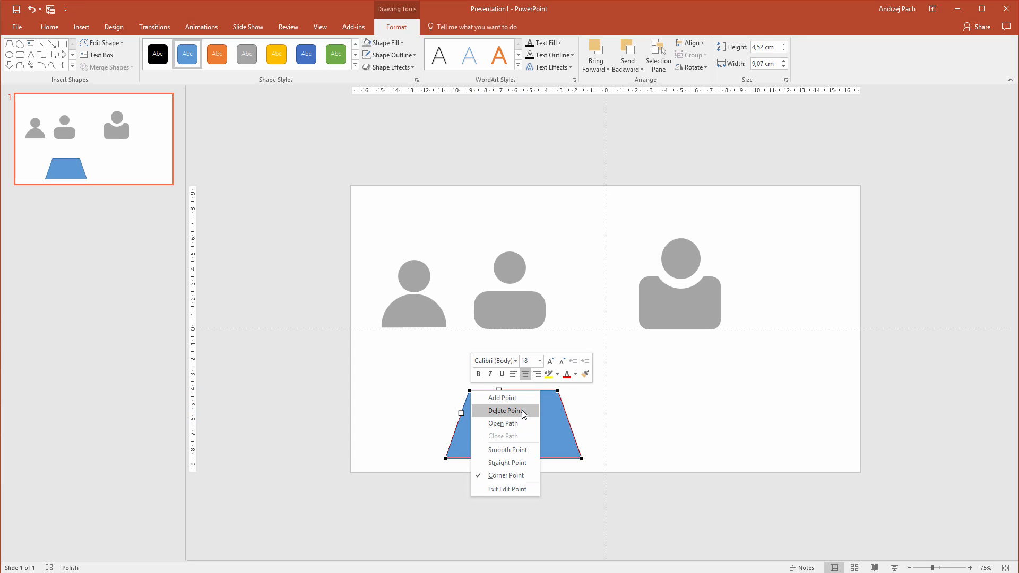
{"action": "mouse_move", "coordinate": [507, 450]}
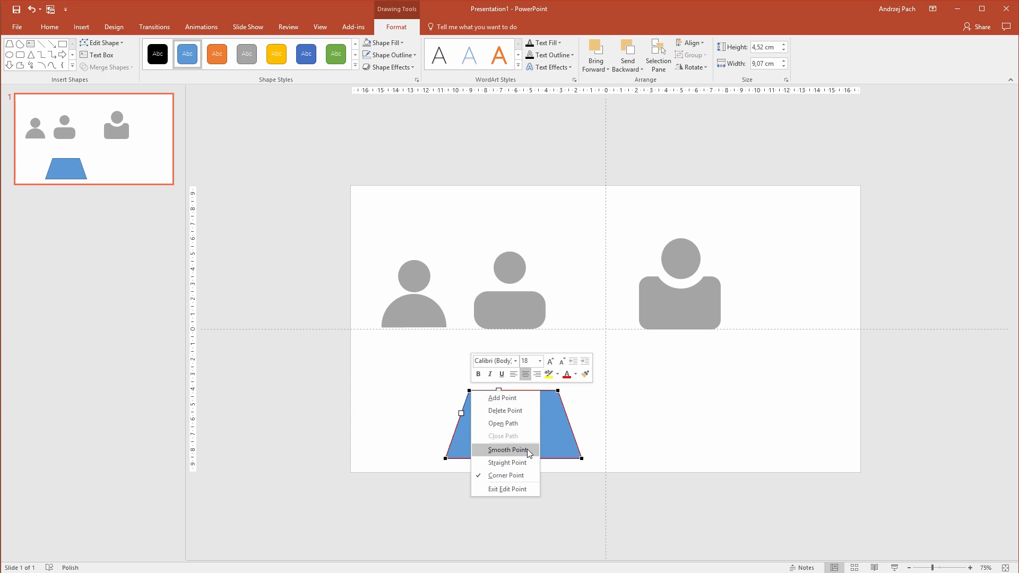
{"action": "left_click", "coordinate": [506, 450]}
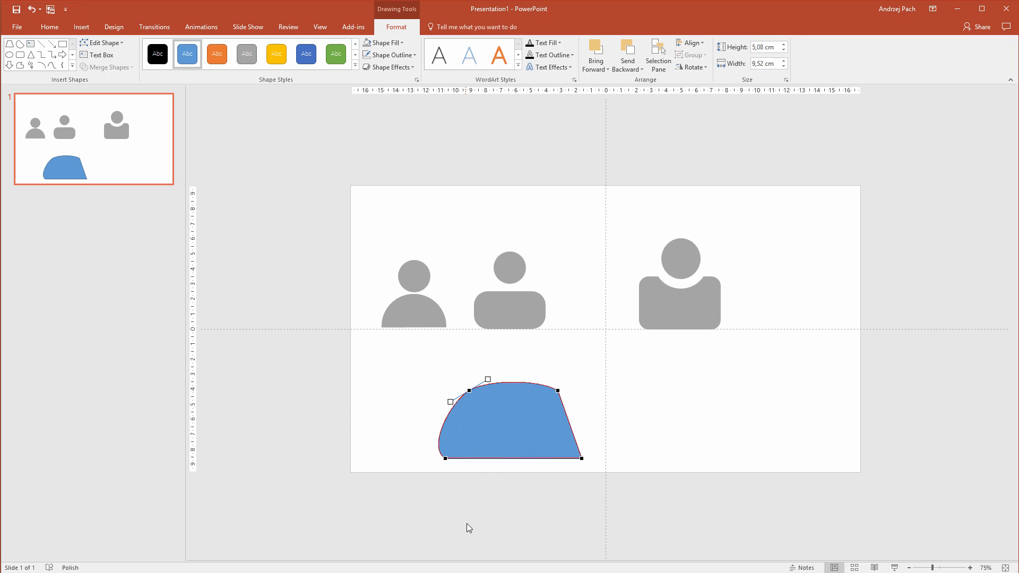
{"action": "right_click", "coordinate": [540, 378]}
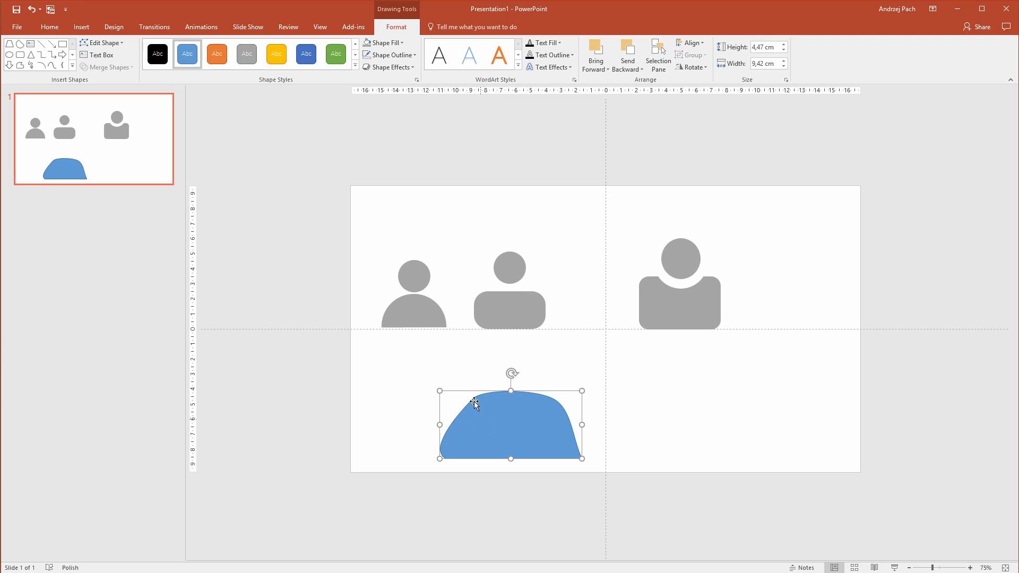
Step: Smooth the torso's bottom corner points via Edit Points for a gently rounded base
{"action": "left_click", "coordinate": [101, 43]}
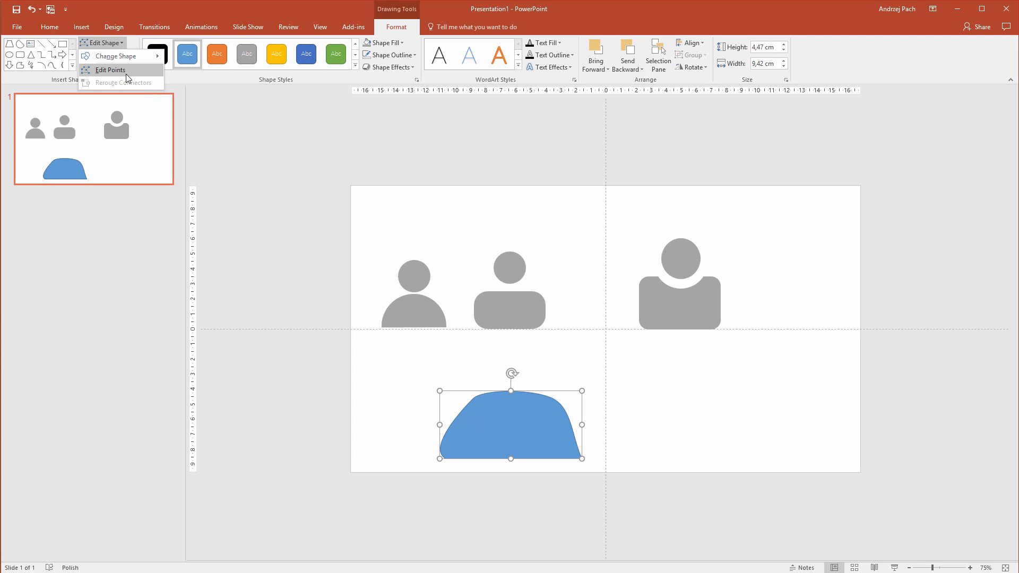
{"action": "left_click", "coordinate": [110, 70]}
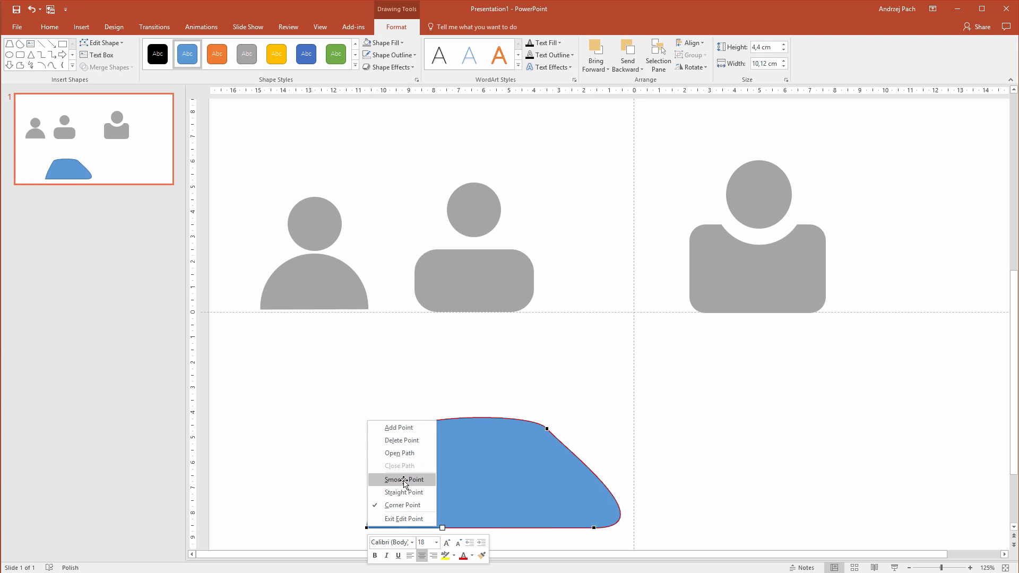
{"action": "left_click", "coordinate": [403, 479]}
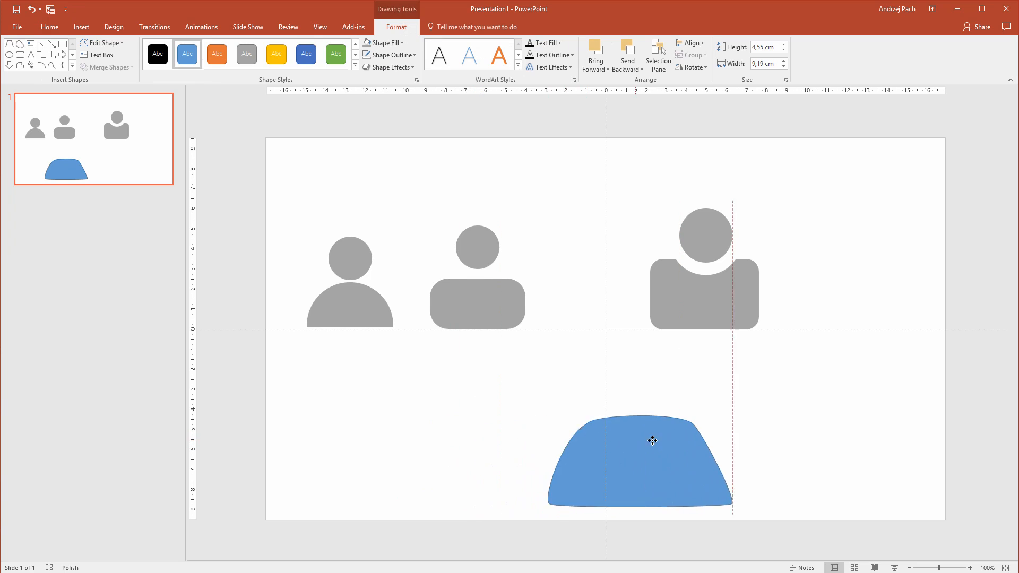
Step: Subtract the circle from the torso for a neck notch and copy the grey style onto it
{"action": "left_click", "coordinate": [704, 234]}
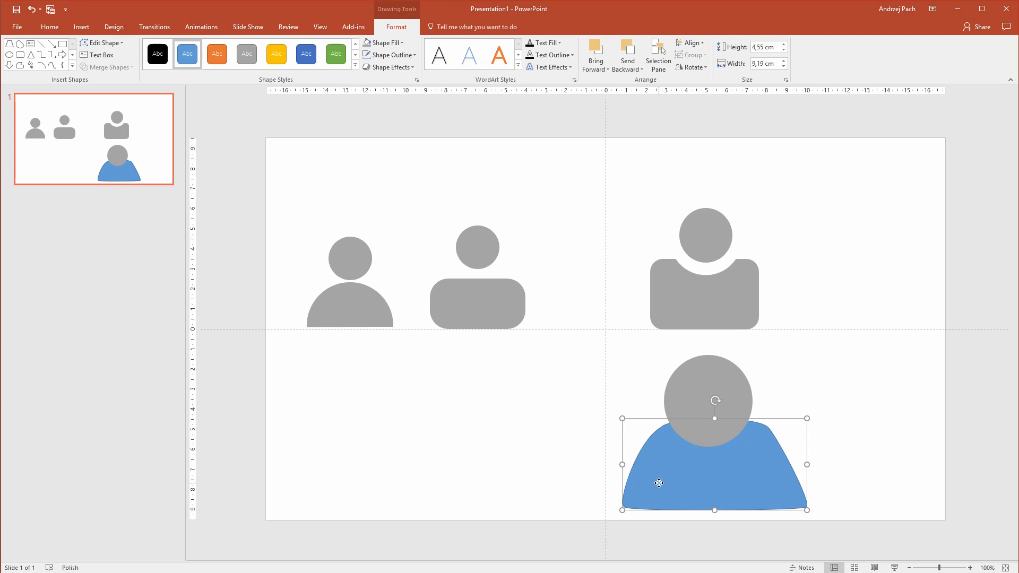
{"action": "left_click", "coordinate": [708, 400]}
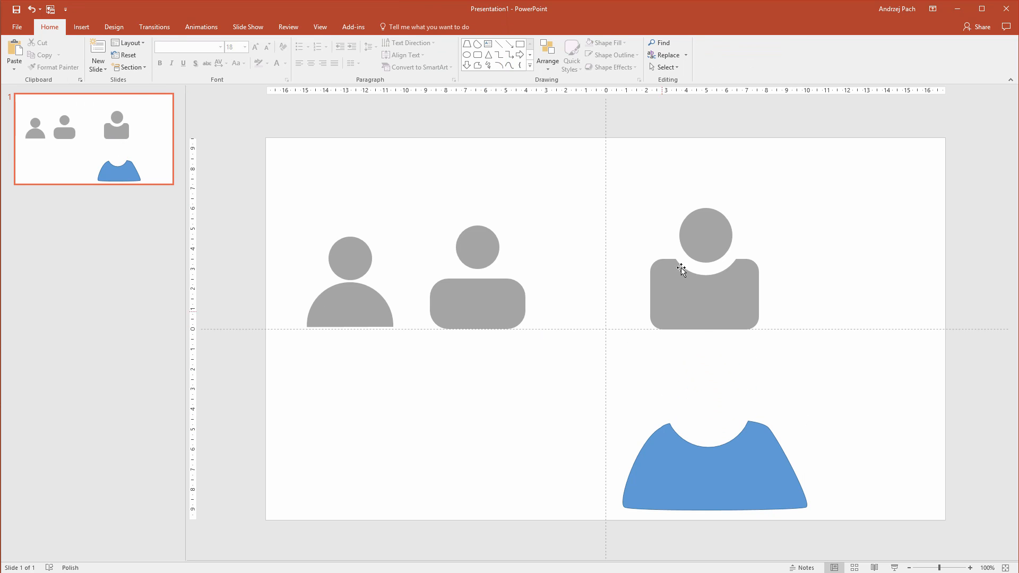
{"action": "left_click", "coordinate": [703, 384]}
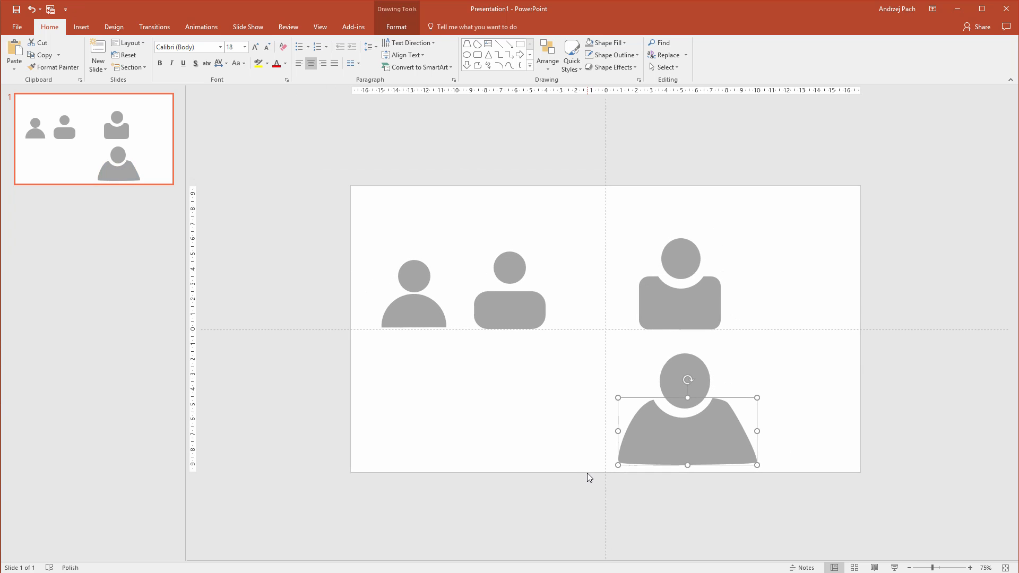
{"action": "mouse_move", "coordinate": [572, 450]}
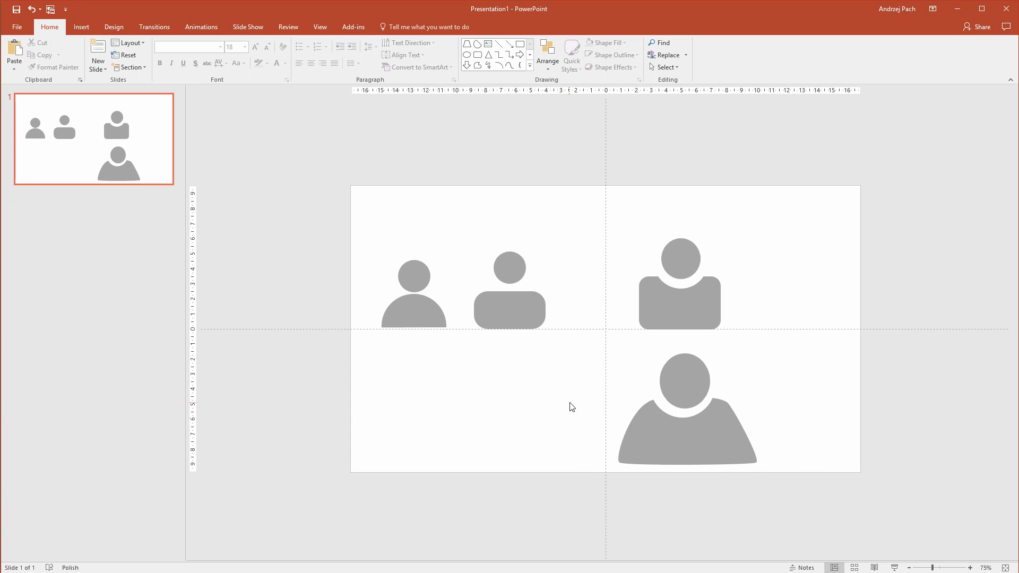
{"action": "mouse_move", "coordinate": [405, 288]}
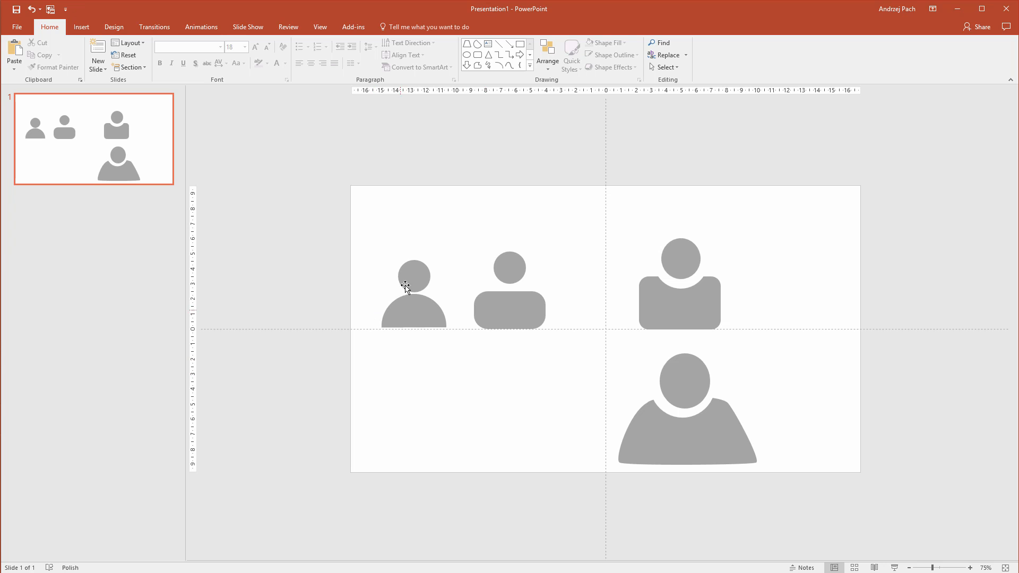
{"action": "mouse_move", "coordinate": [458, 279]}
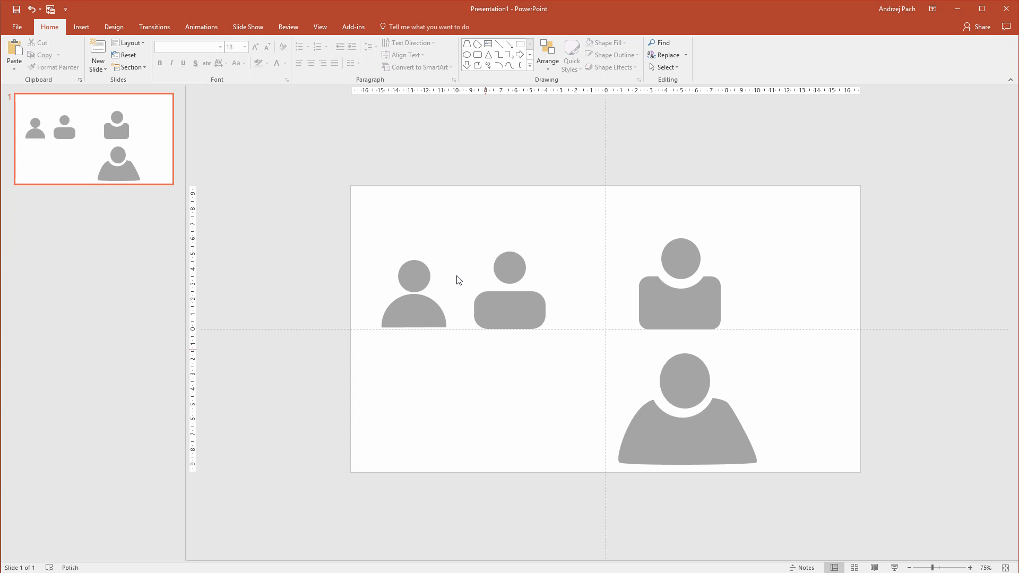
Step: Duplicate the rounded-body icon, group each head with its body, and duplicate the column
{"action": "left_click", "coordinate": [510, 289]}
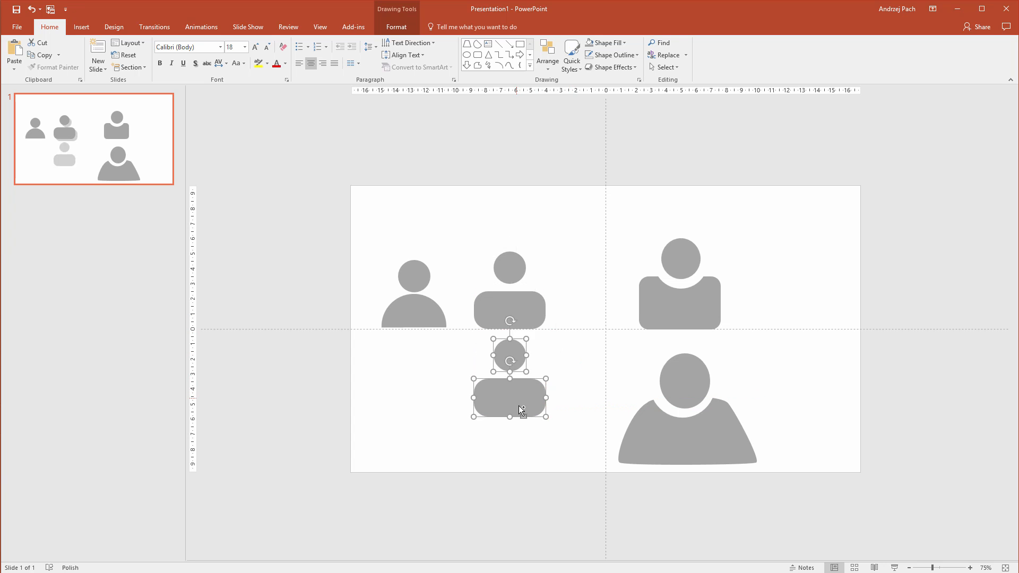
{"action": "key", "text": "ctrl+v"}
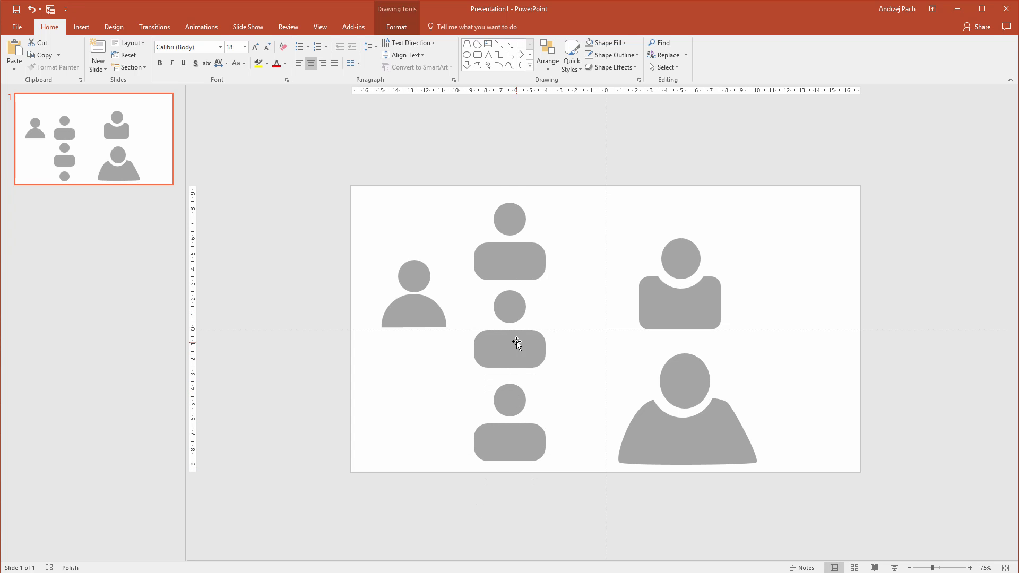
{"action": "left_click", "coordinate": [510, 347]}
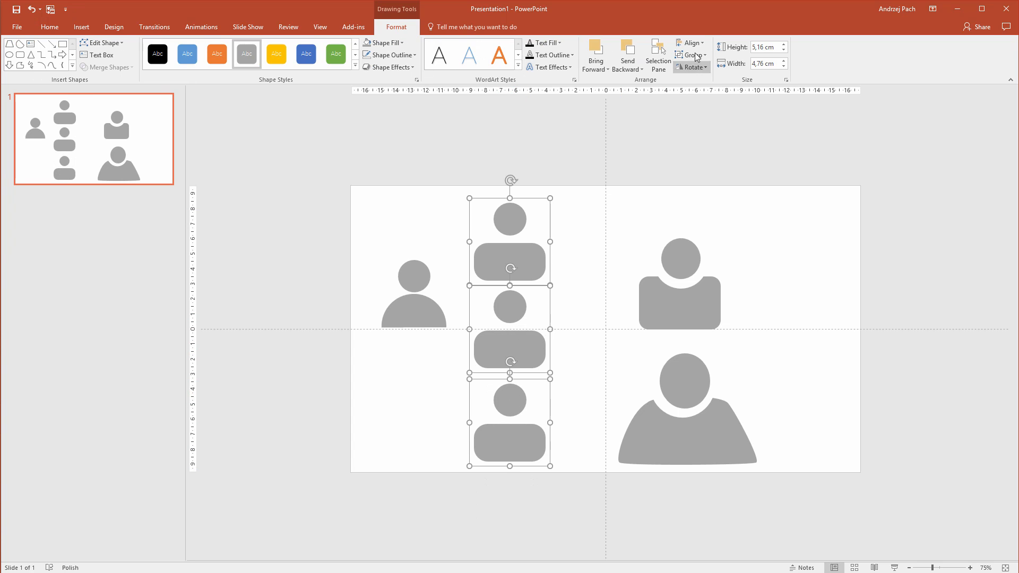
{"action": "mouse_move", "coordinate": [737, 153]}
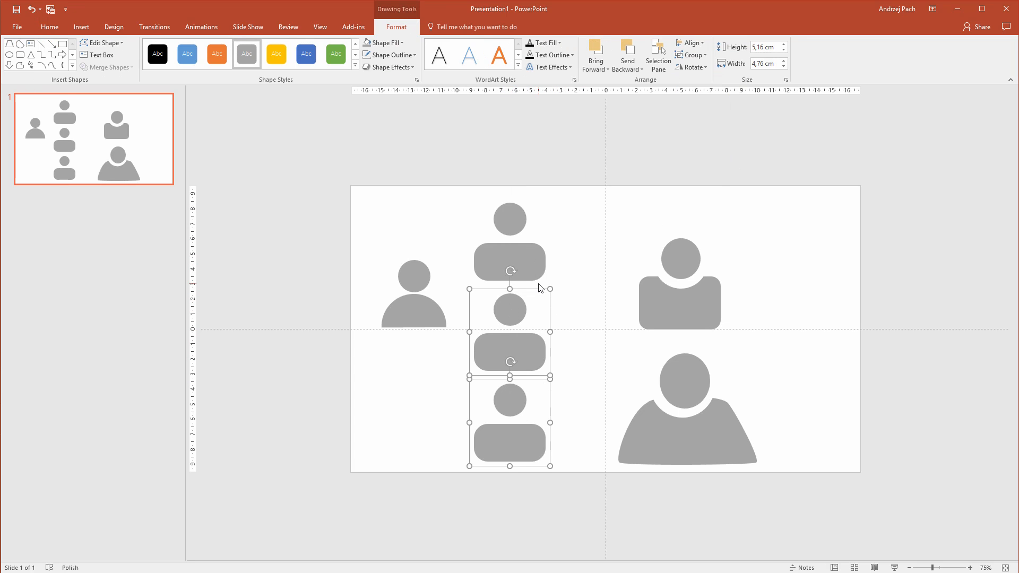
{"action": "key", "text": "ctrl+v"}
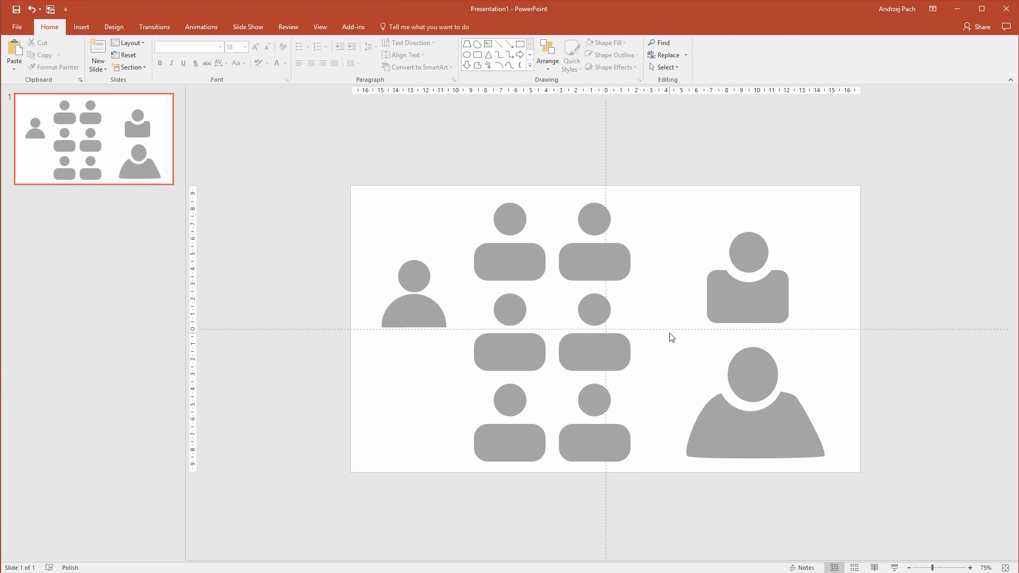
{"action": "mouse_move", "coordinate": [437, 200]}
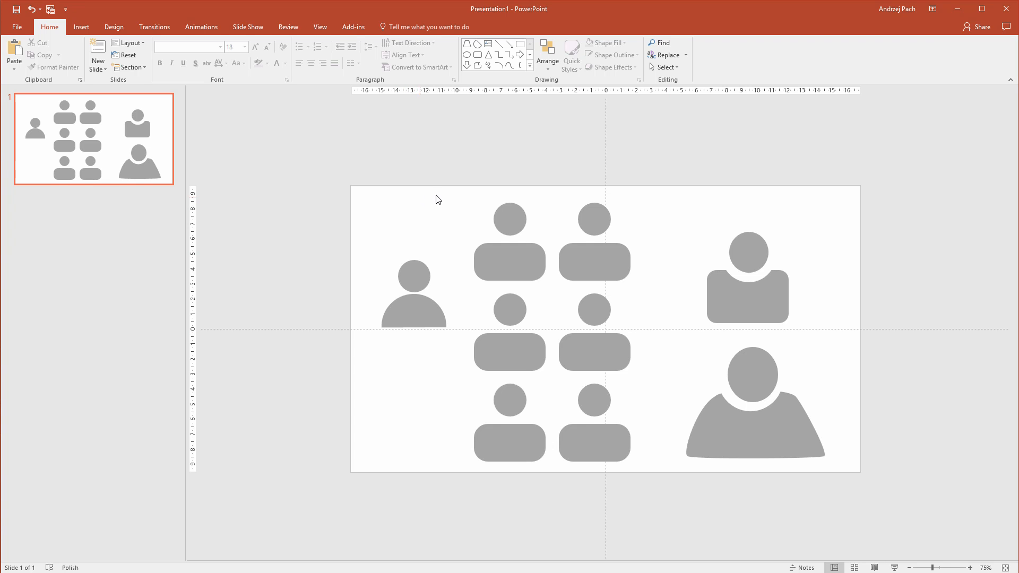
{"action": "mouse_move", "coordinate": [634, 481]}
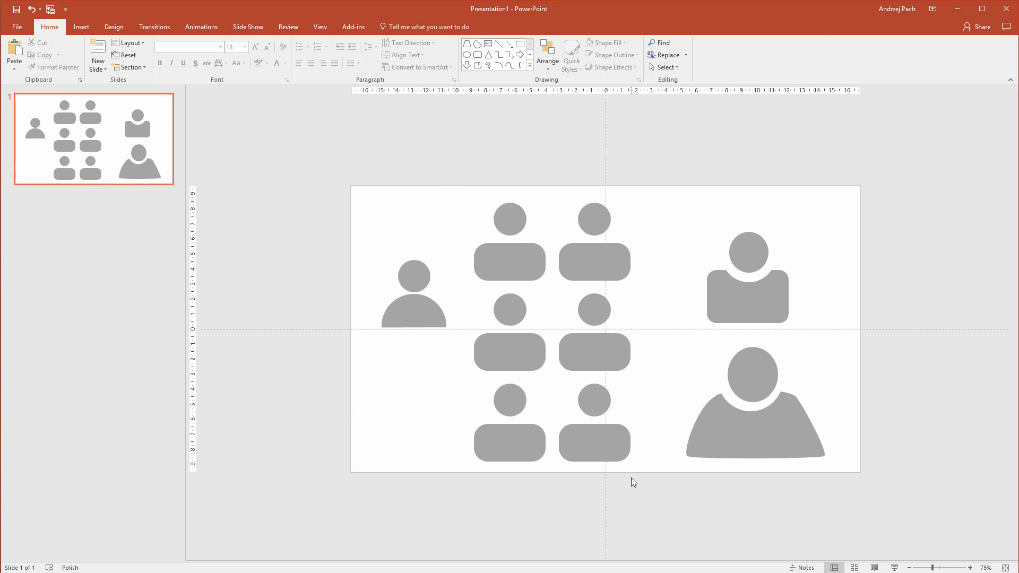